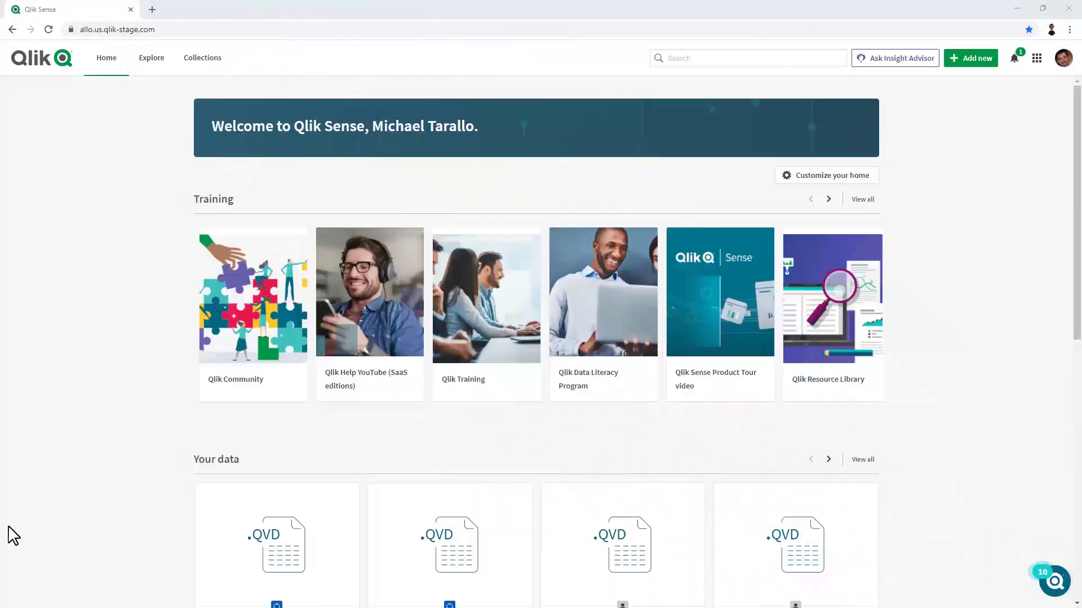
mouse_move(278, 543)
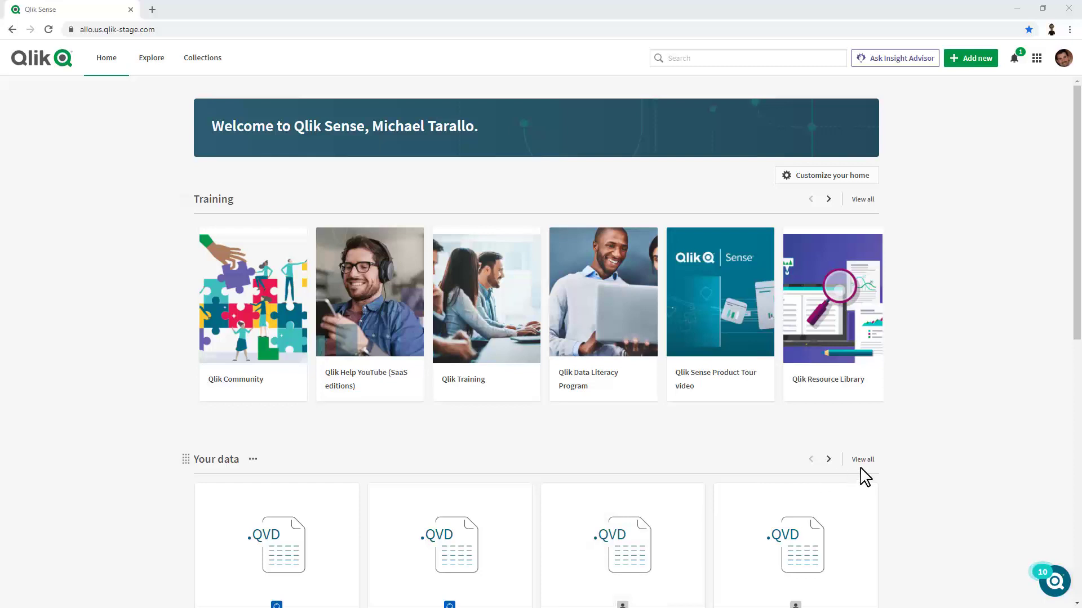
mouse_move(906, 499)
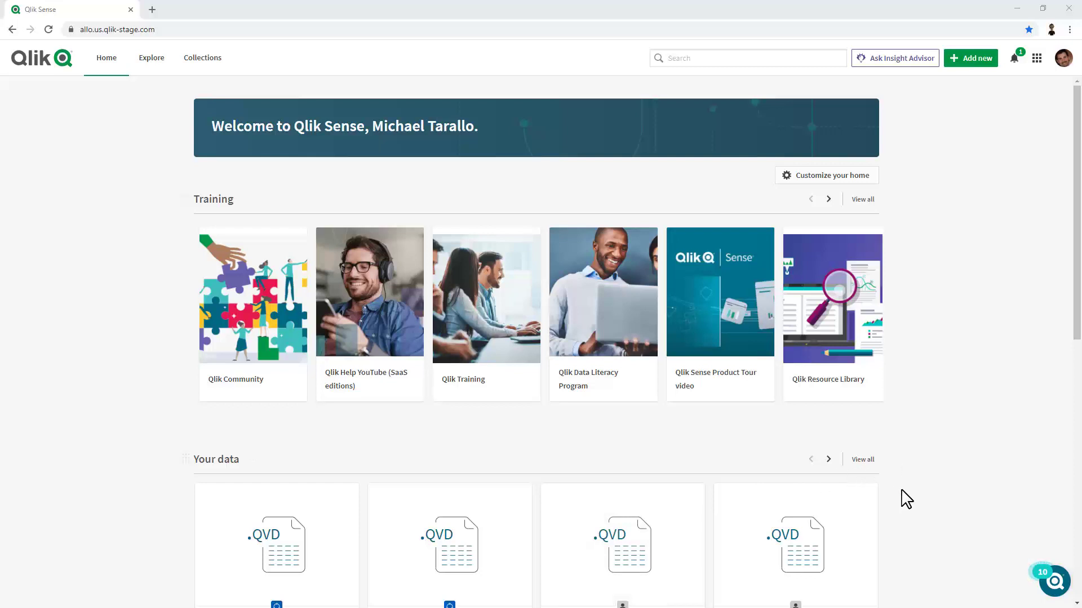
mouse_move(867, 447)
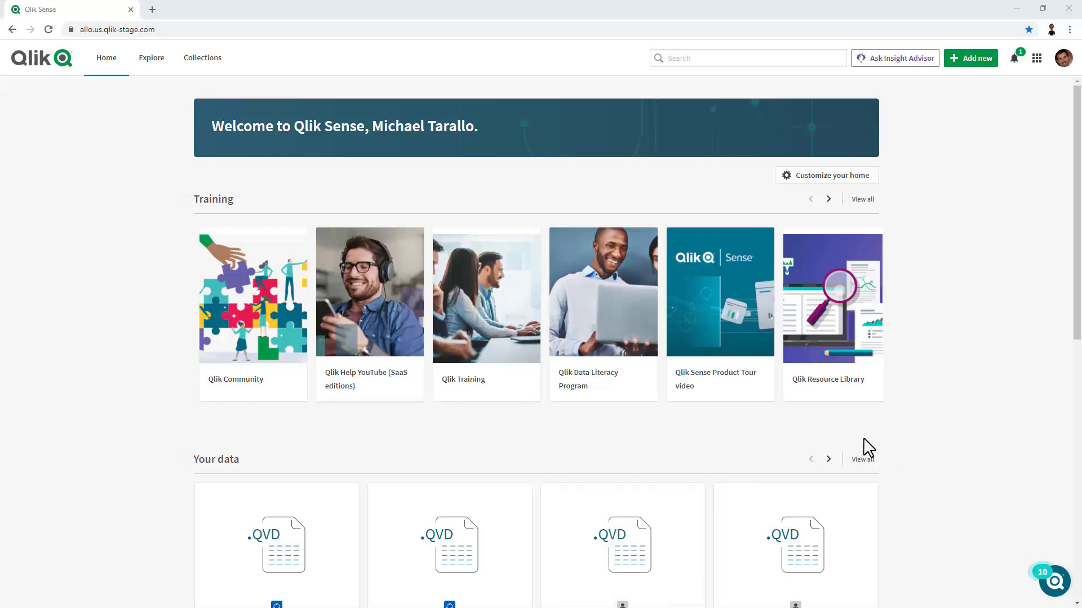
mouse_move(932, 432)
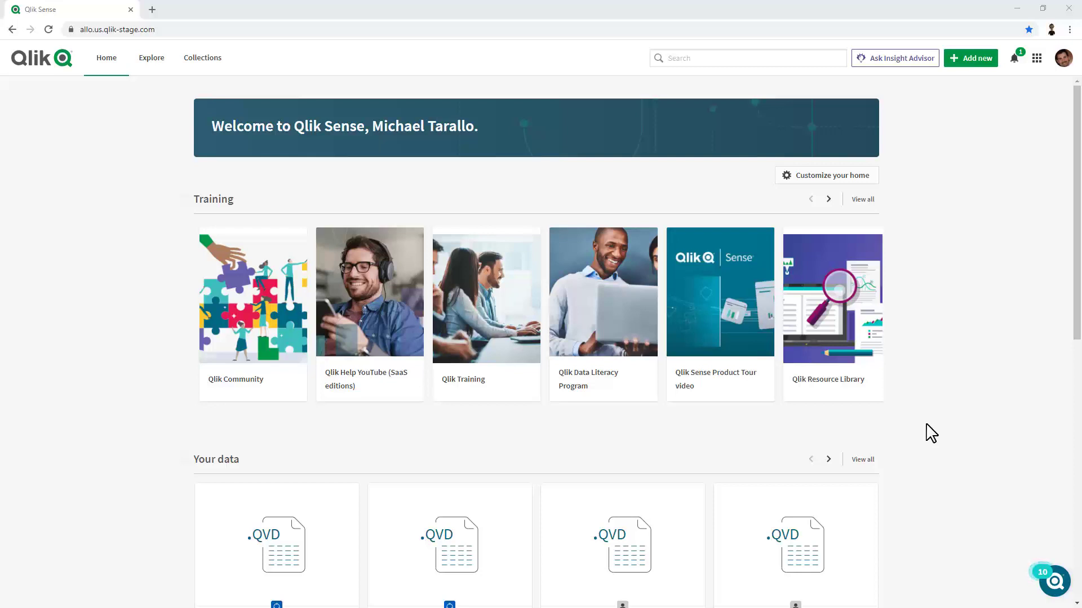
mouse_move(886, 182)
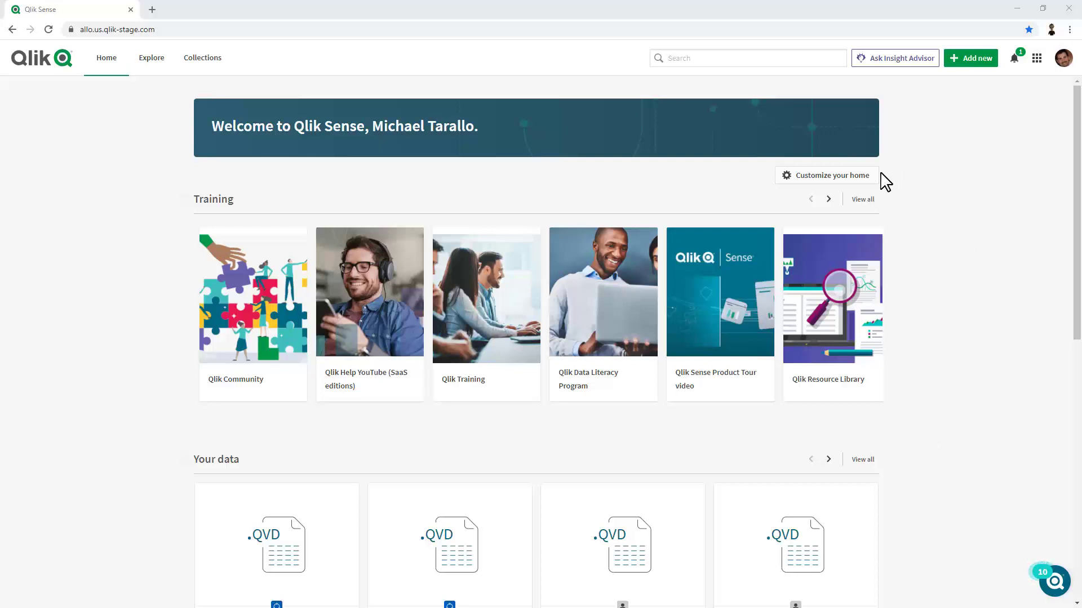
- Open Customize your home and close it again with Done
left_click(831, 176)
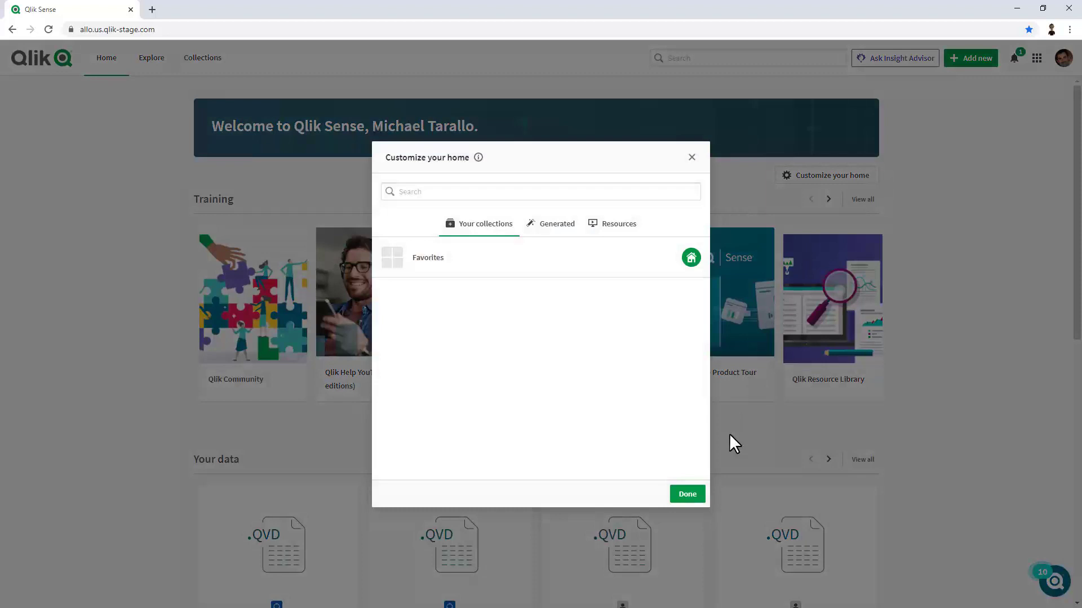
left_click(687, 493)
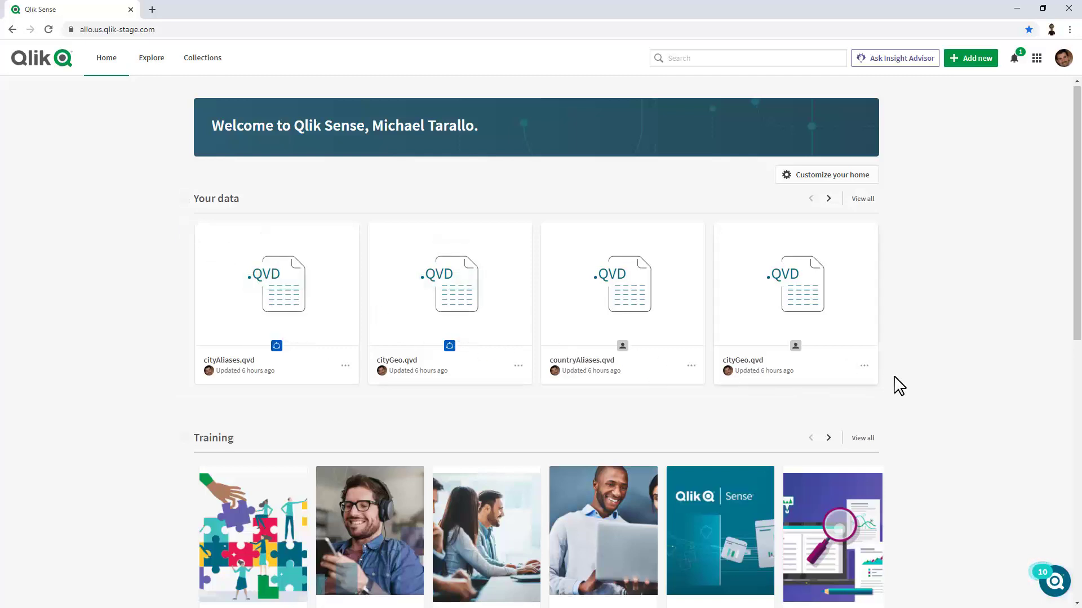
mouse_move(930, 377)
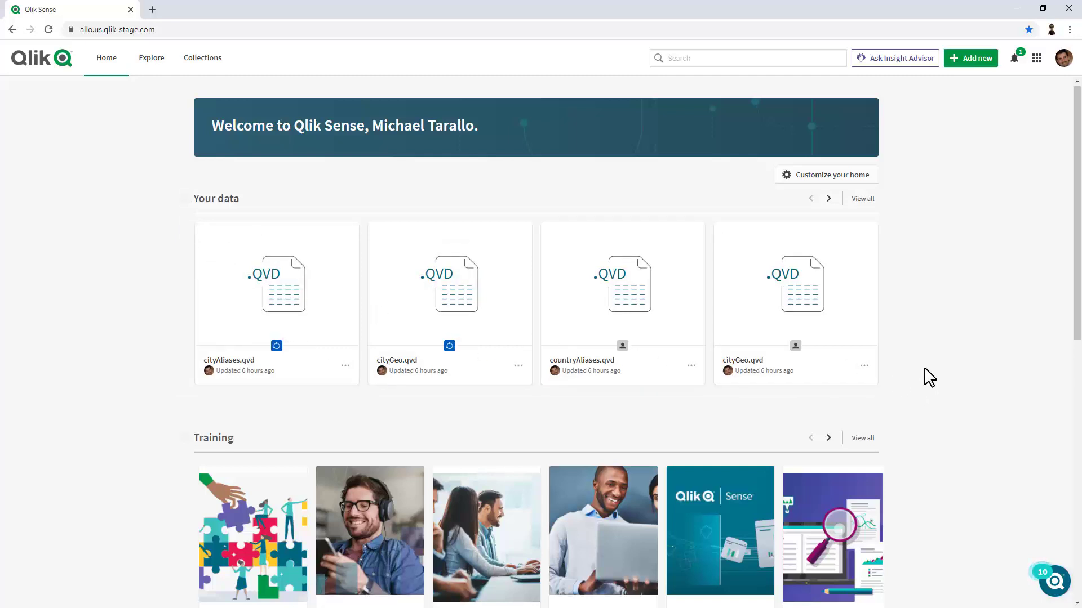
mouse_move(865, 201)
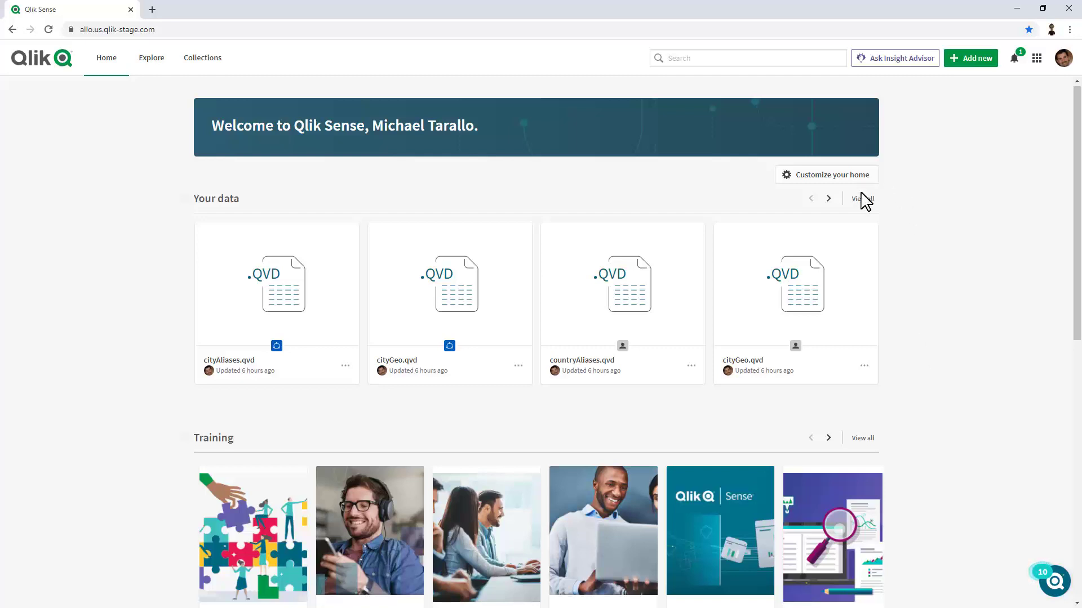
left_click(862, 200)
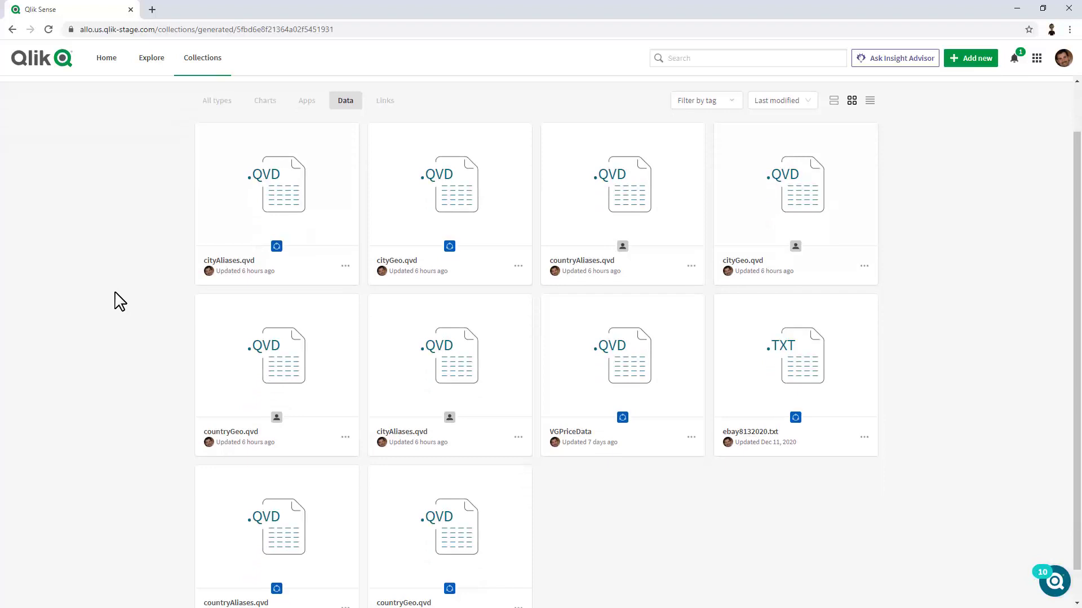
scroll("down", 3)
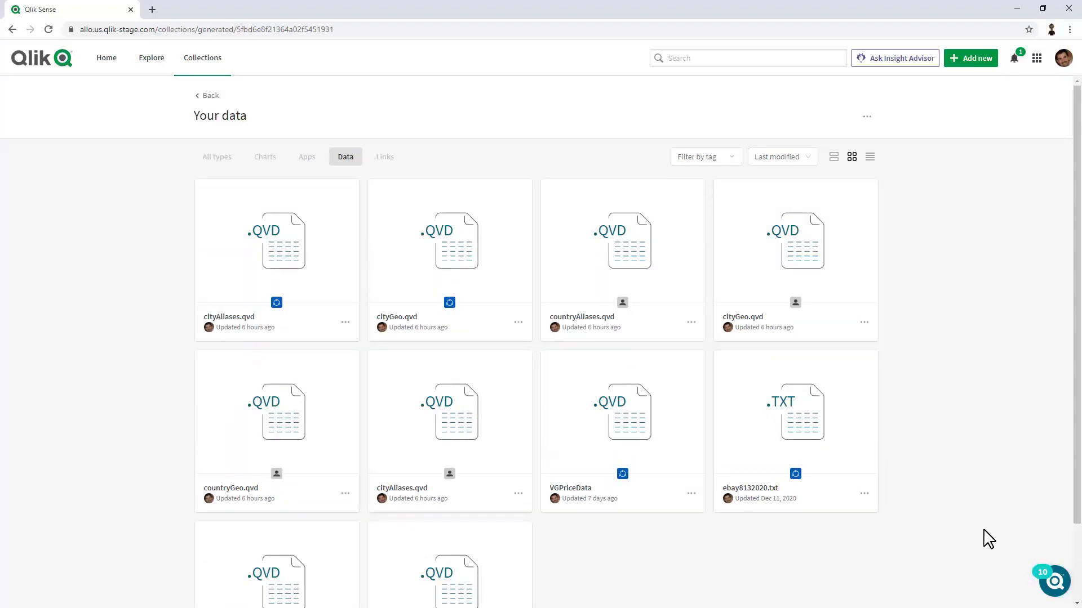
mouse_move(450, 220)
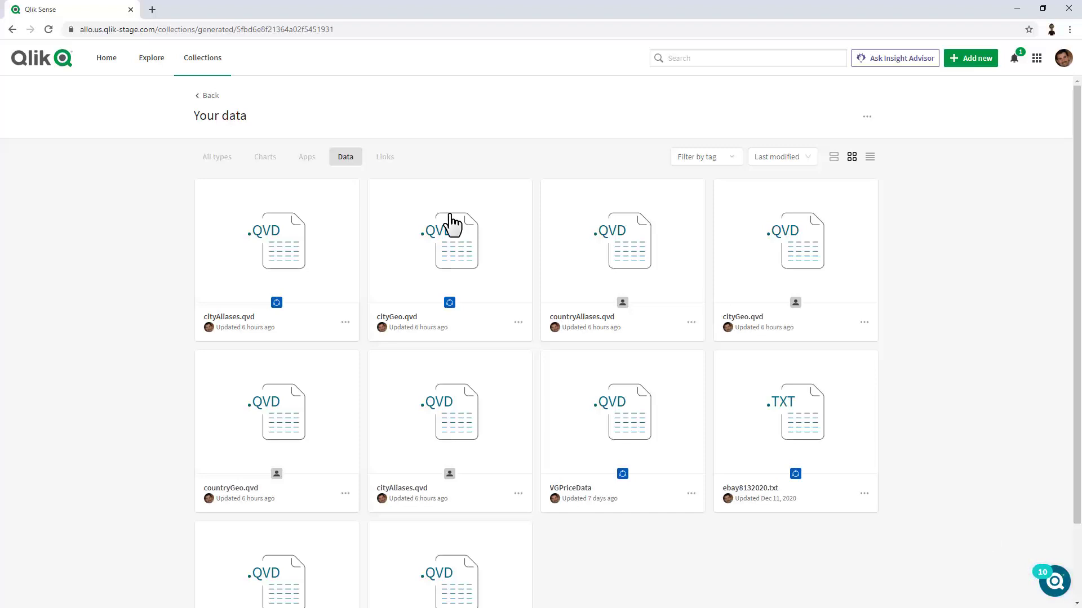
left_click(106, 57)
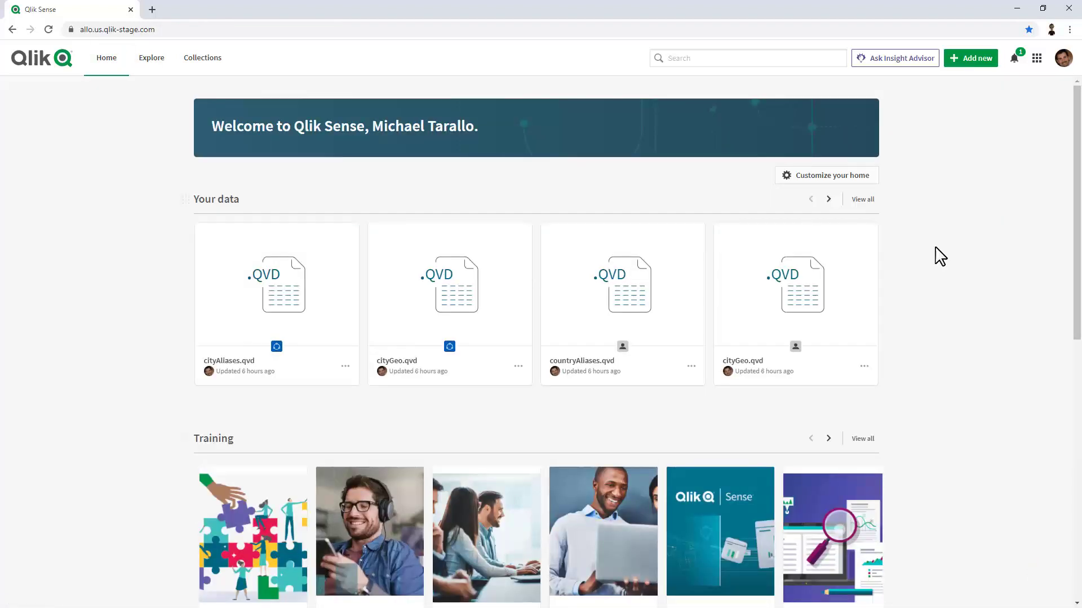
mouse_move(970, 58)
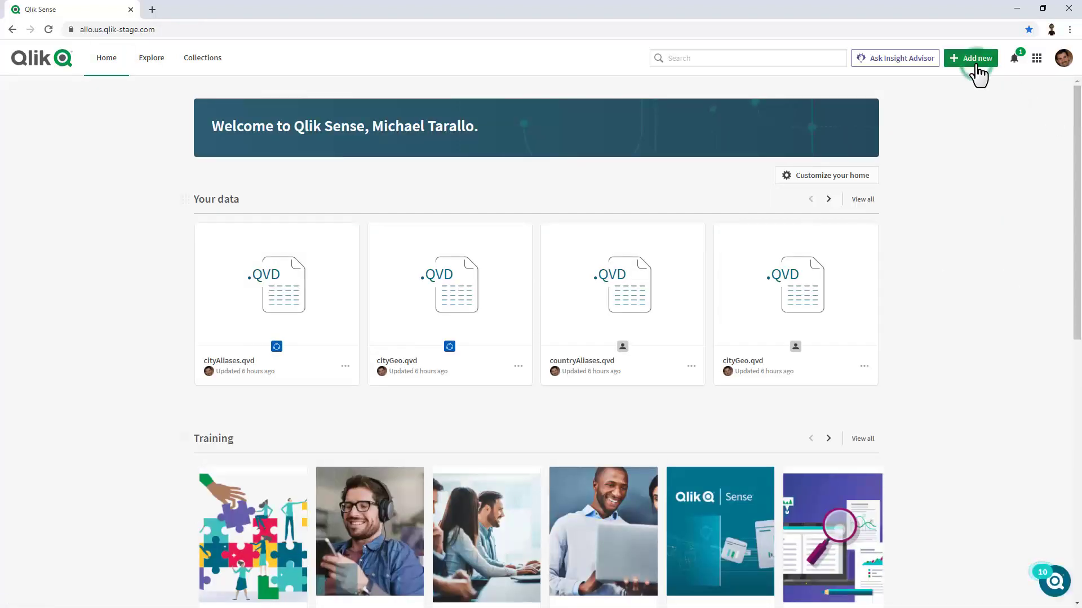
- Start a Data file upload into RetroGaming Space and choose new_date_getting_started.xlsx from the computer
left_click(970, 57)
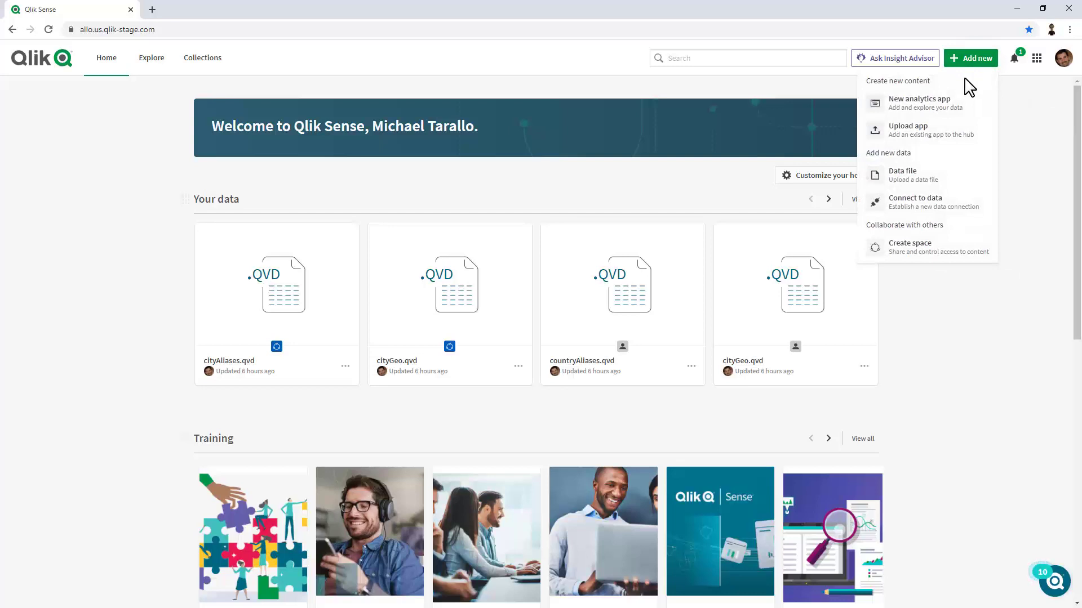
mouse_move(931, 182)
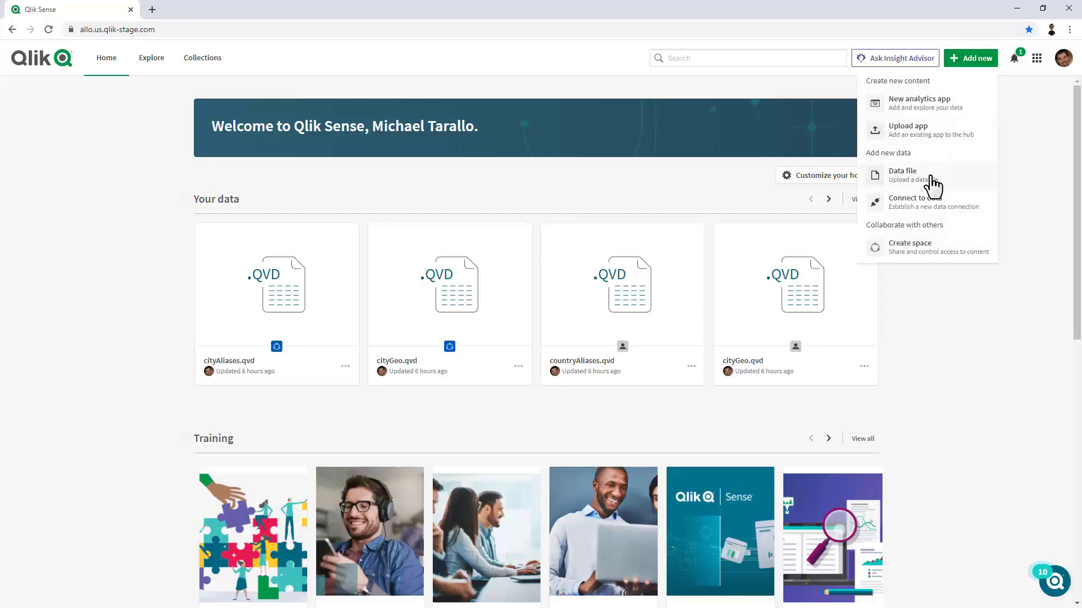
left_click(901, 172)
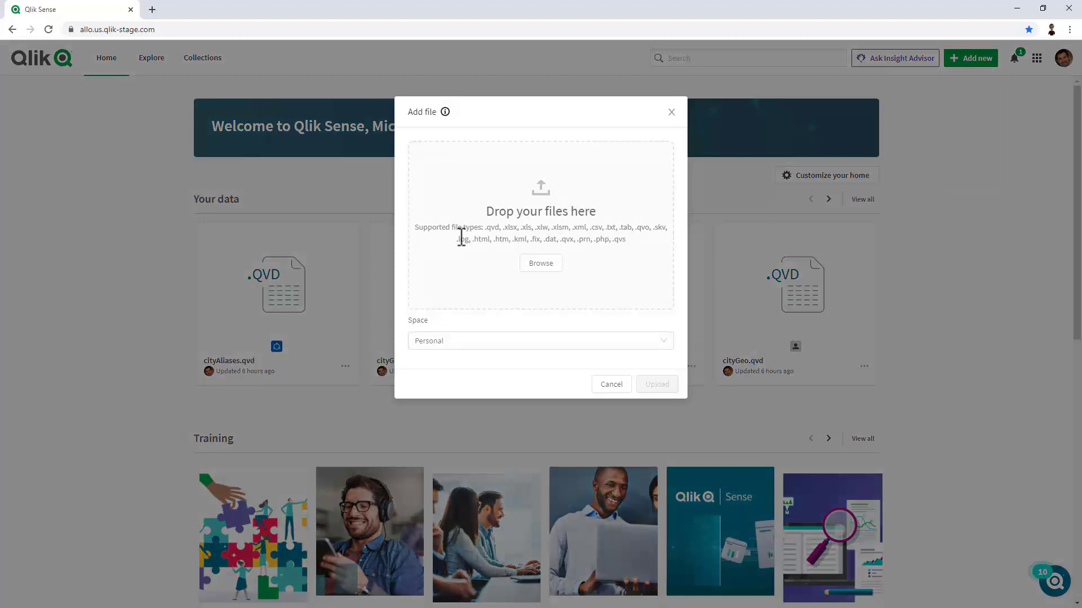
mouse_move(541, 264)
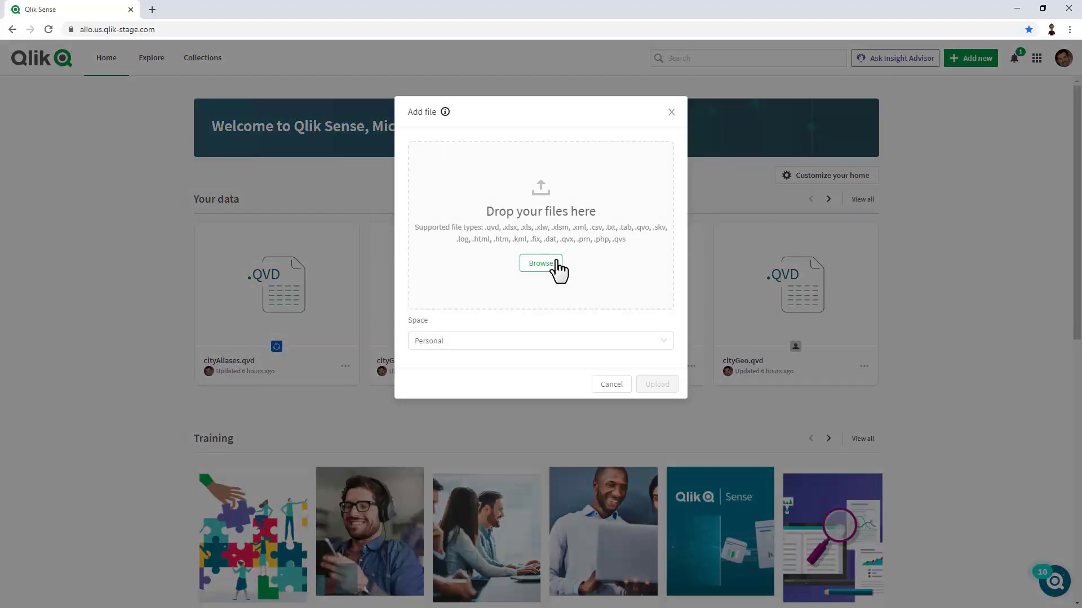
left_click(539, 340)
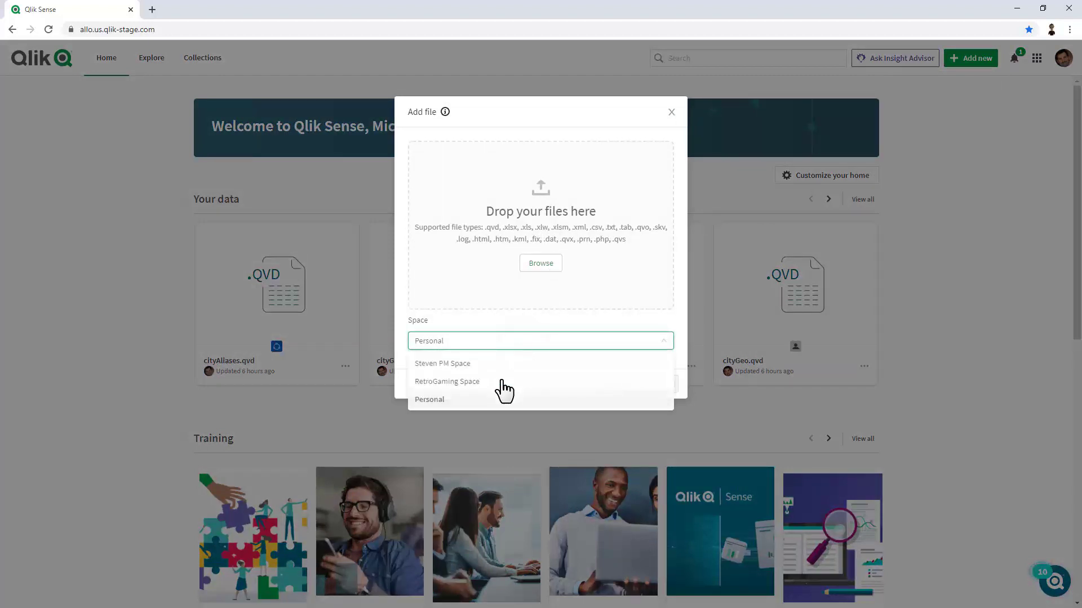
left_click(447, 382)
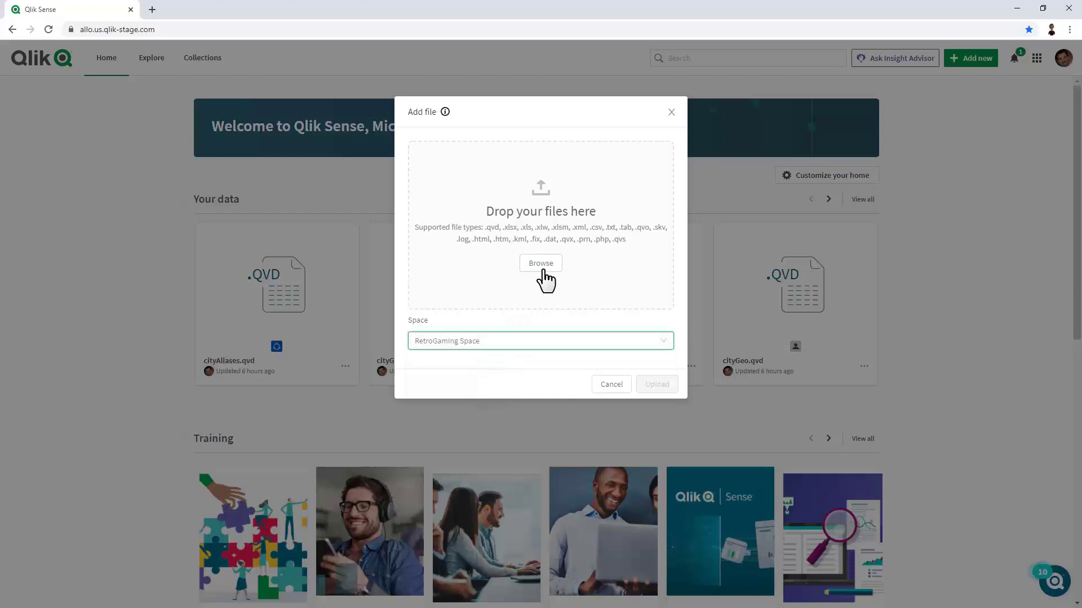
left_click(540, 263)
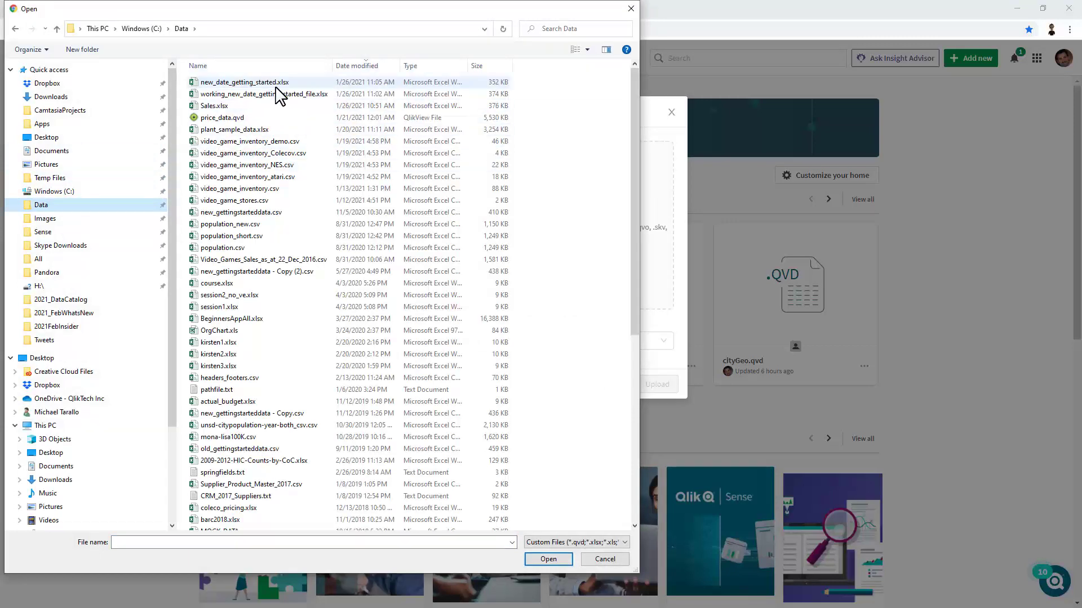
left_click(547, 559)
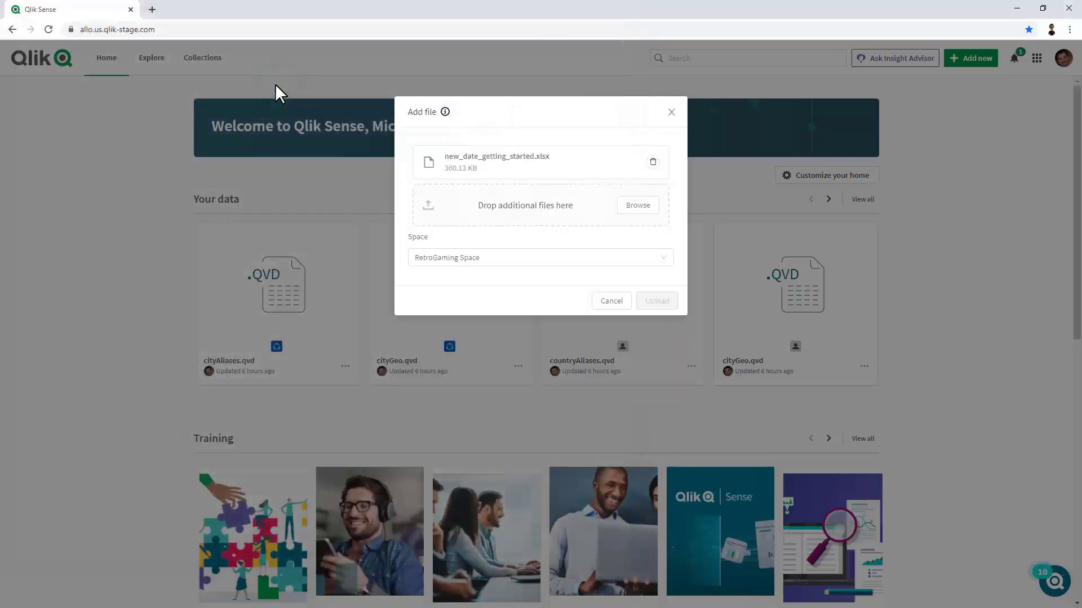
left_click(655, 301)
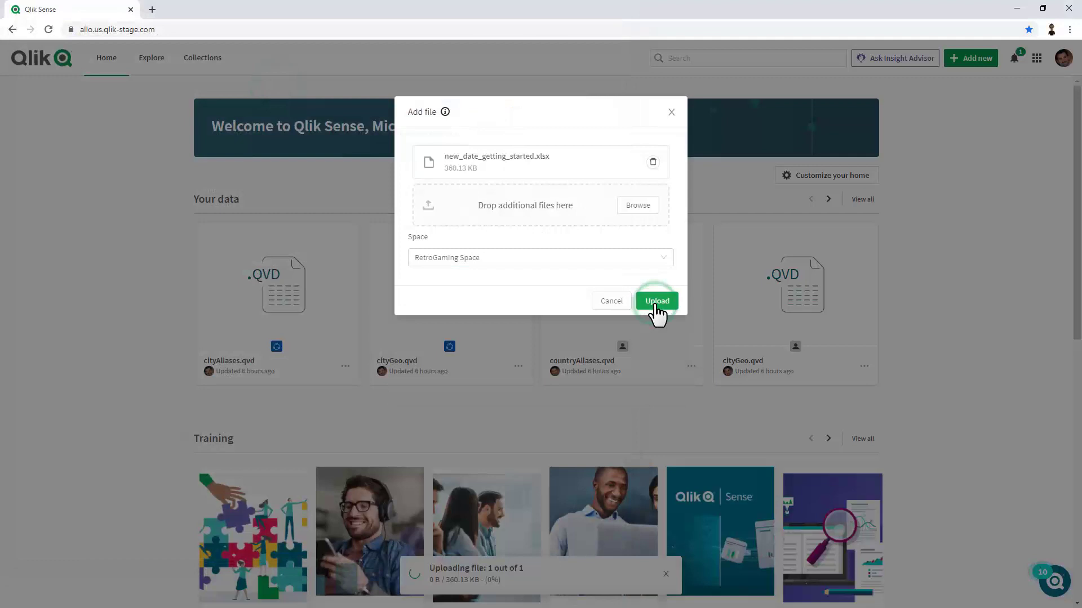
left_click(656, 301)
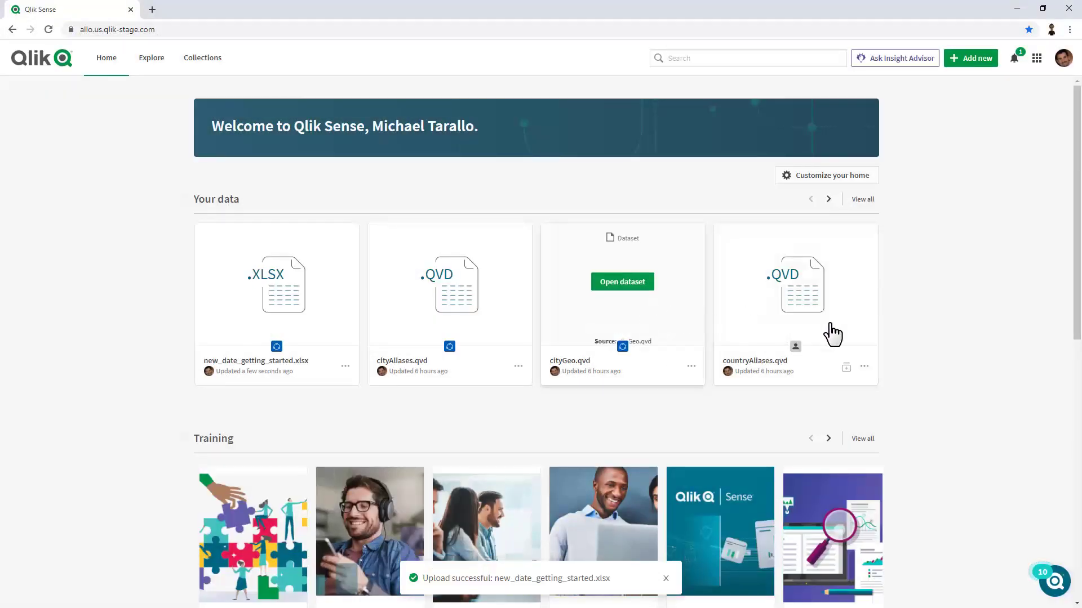
mouse_move(325, 212)
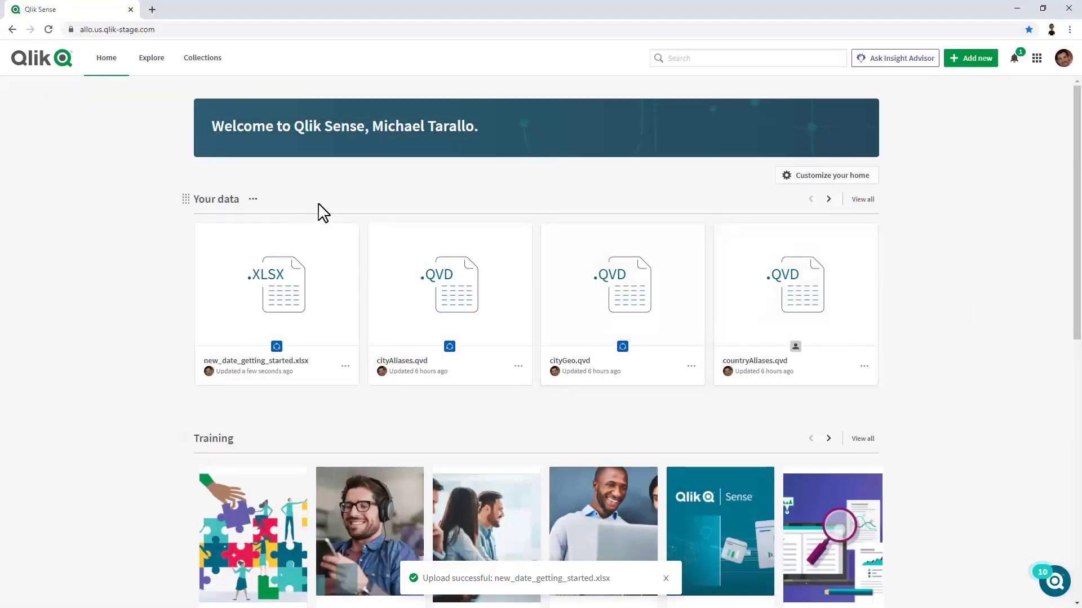
mouse_move(308, 314)
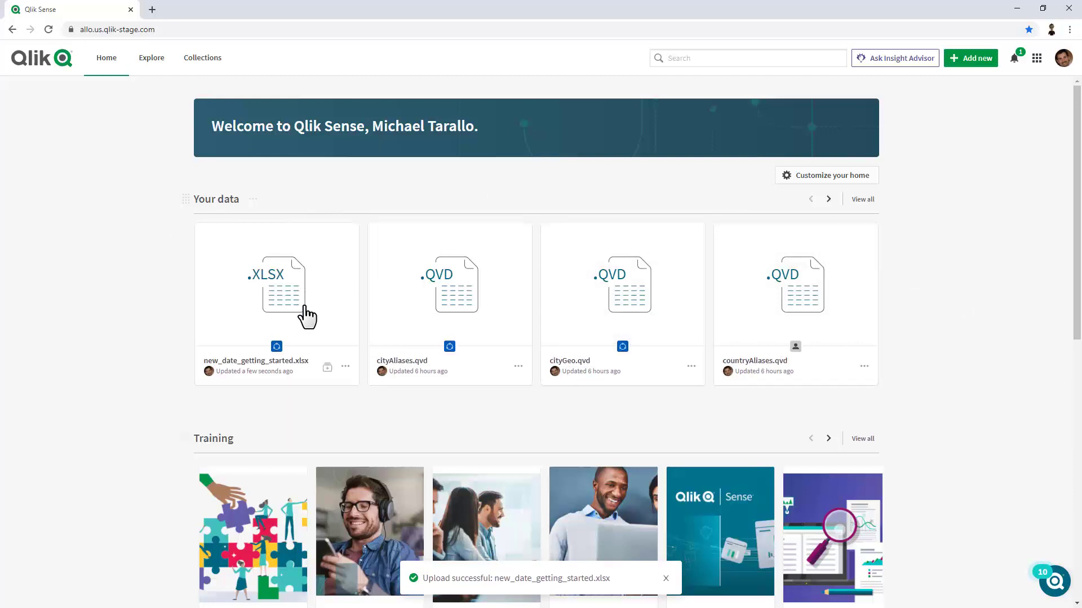
- View the details of new_date_getting_started.xlsx from its card's action menu
left_click(345, 366)
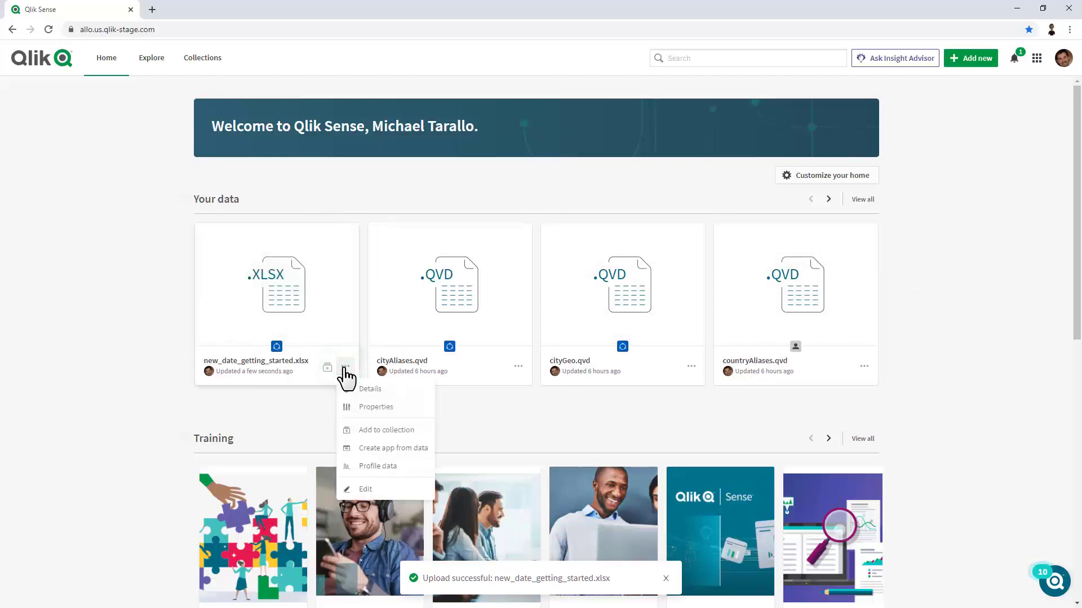
mouse_move(368, 413)
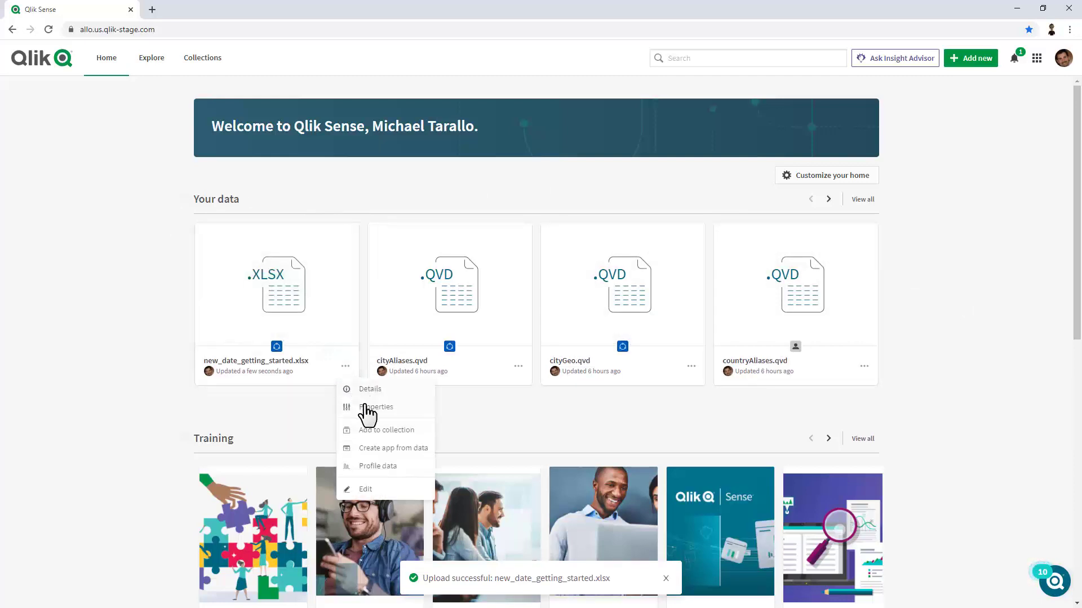
mouse_move(370, 438)
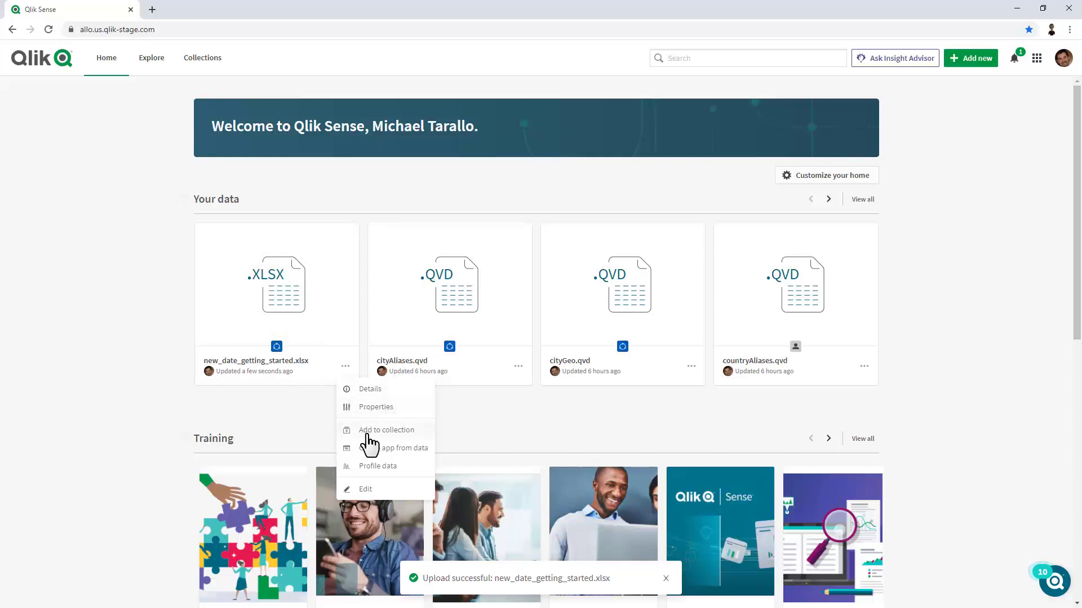
mouse_move(373, 455)
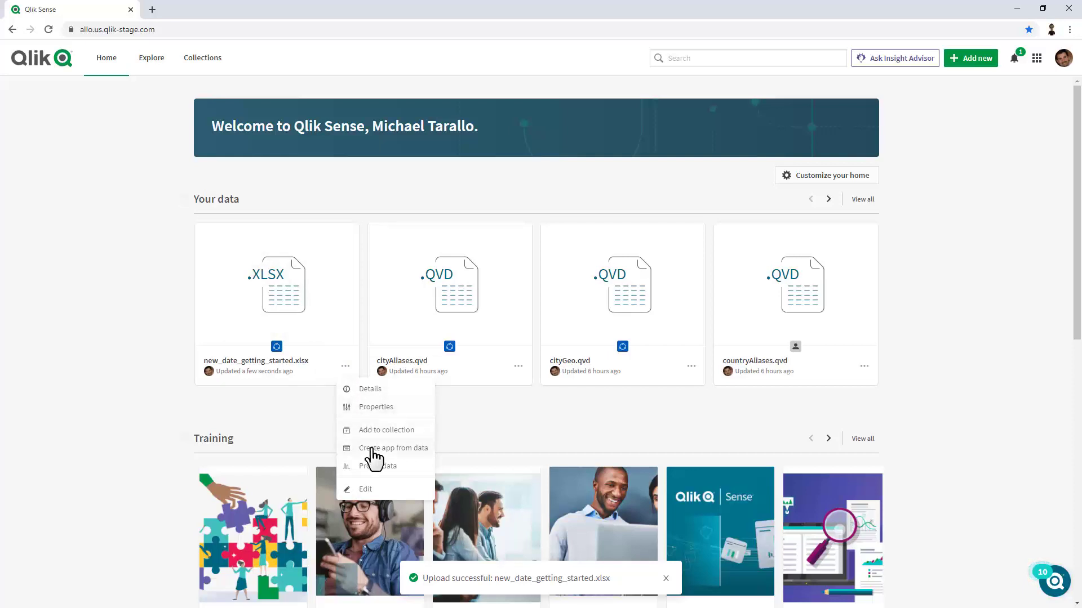
mouse_move(349, 354)
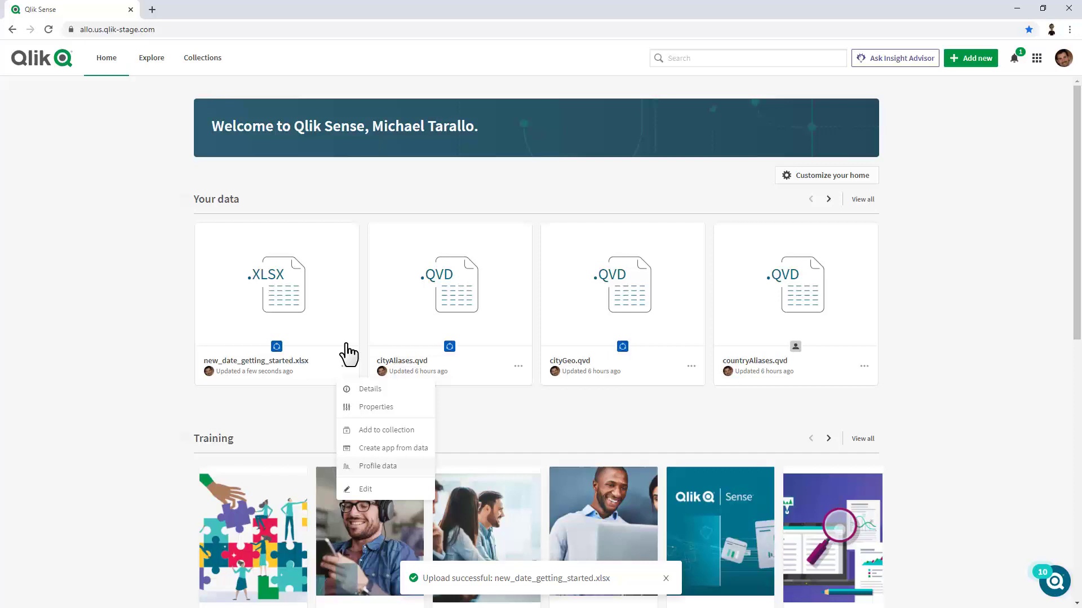
left_click(369, 389)
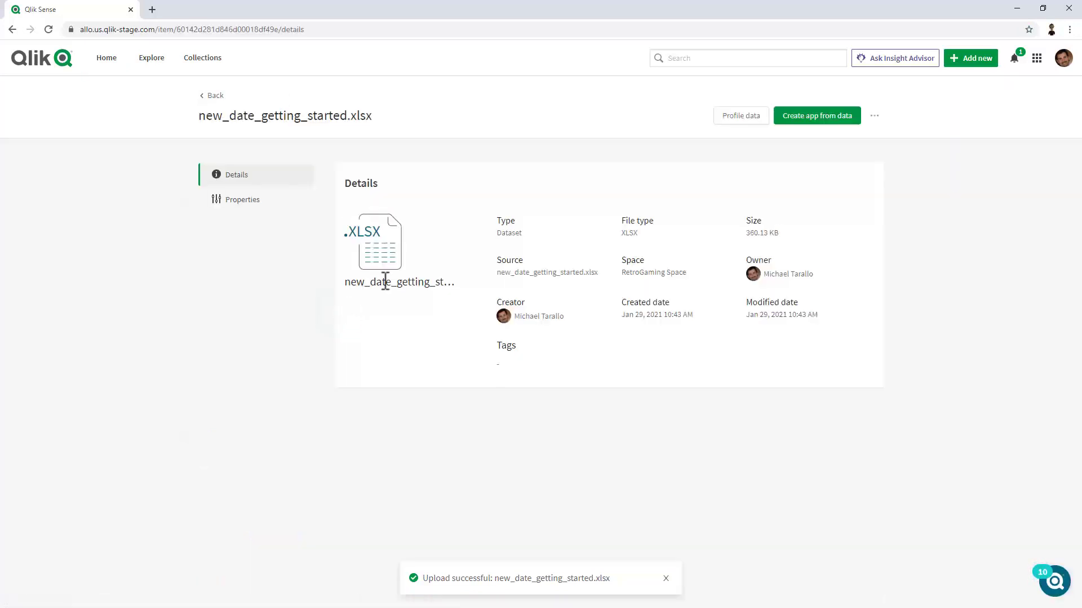
mouse_move(211, 94)
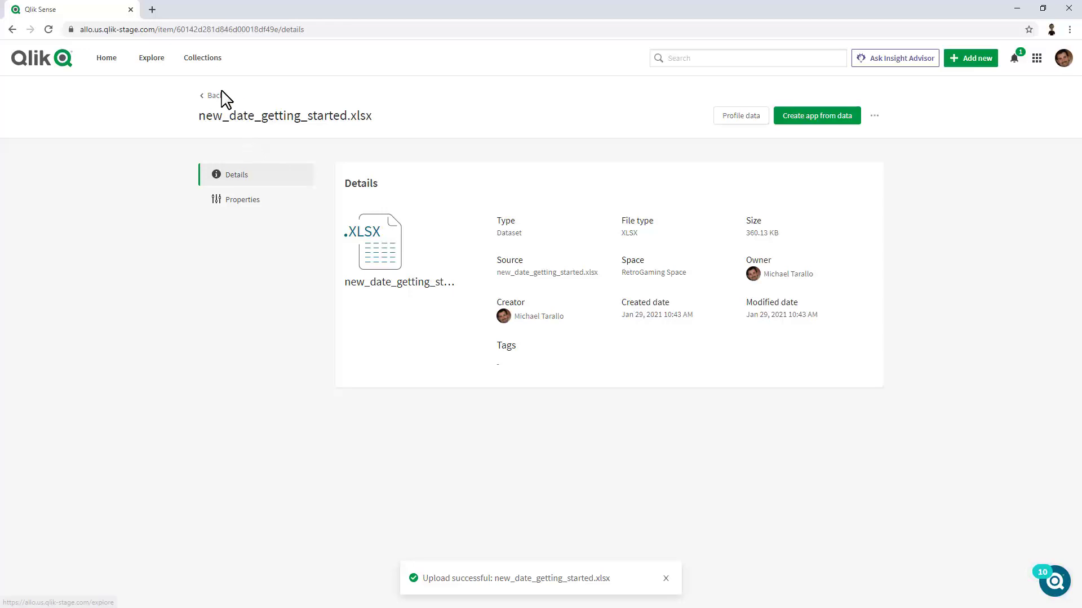
- Go back to the Explore data catalogue and show the xlsx dataset card's actions
left_click(210, 95)
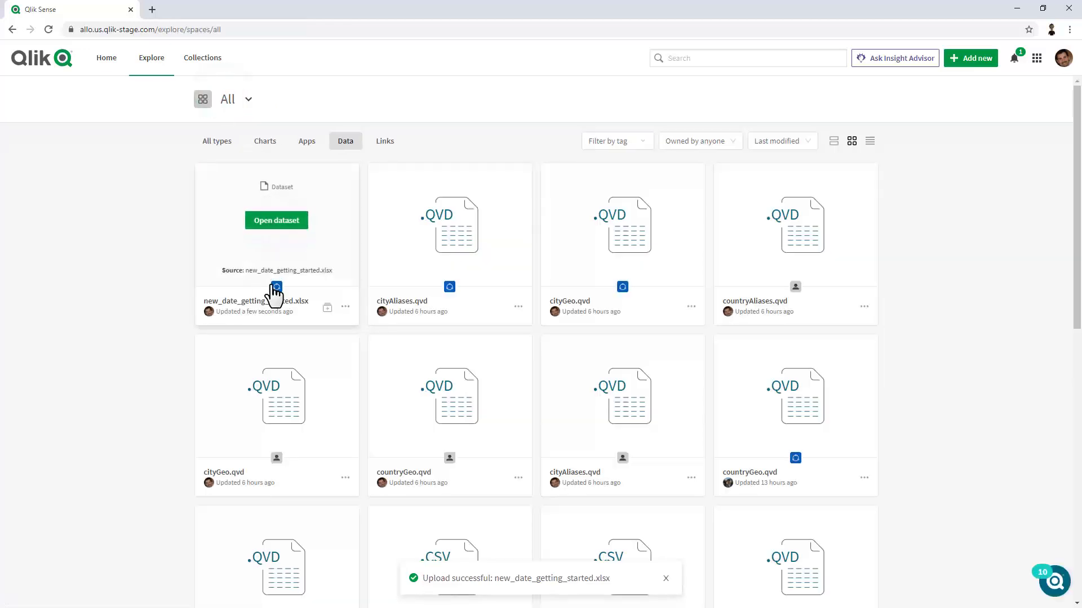
left_click(344, 307)
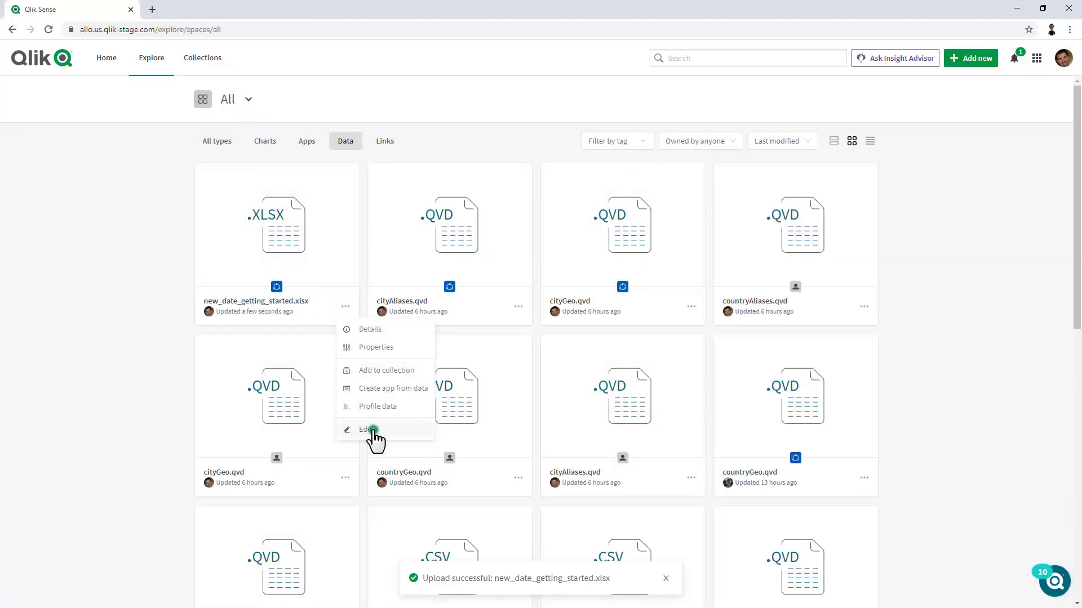
- Edit the dataset to name it Video Game Sales with tags Sales and Finance, and save
left_click(364, 429)
type("I")
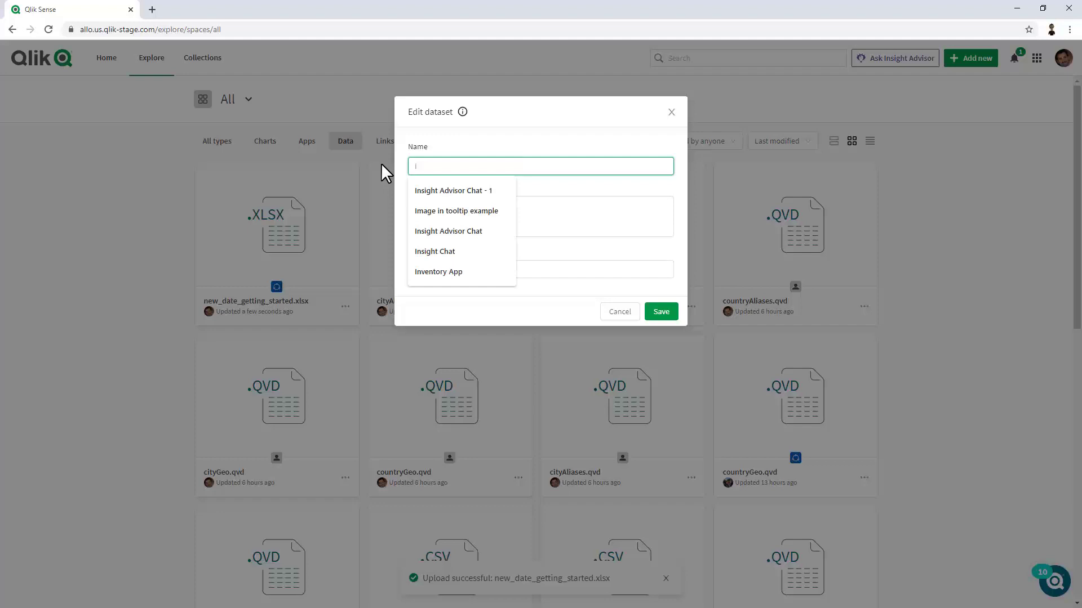
type("Video Game Sales")
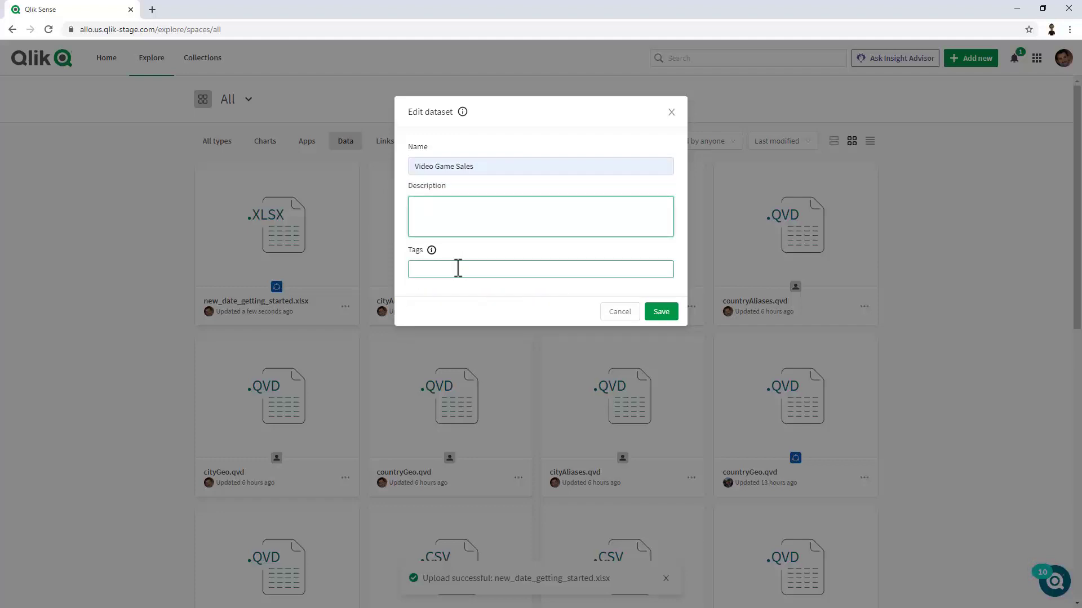
type("sales")
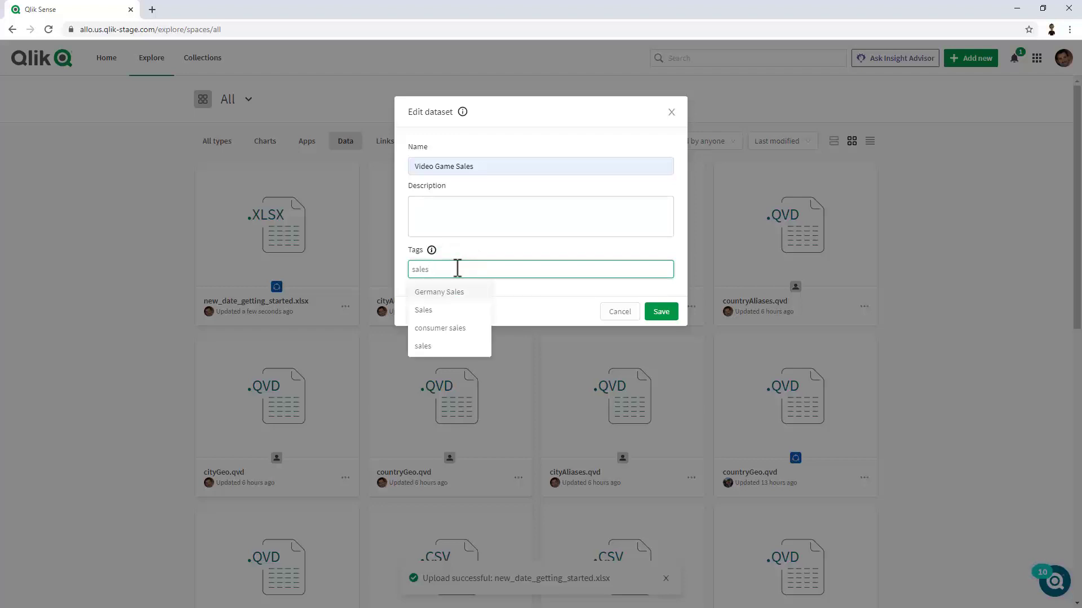
left_click(423, 309)
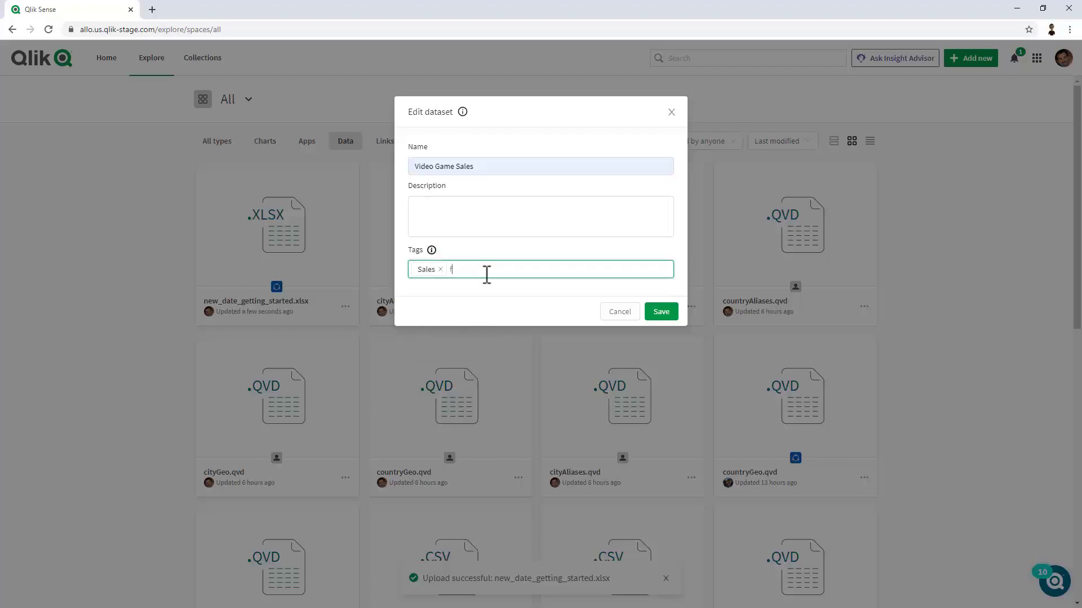
type("finance")
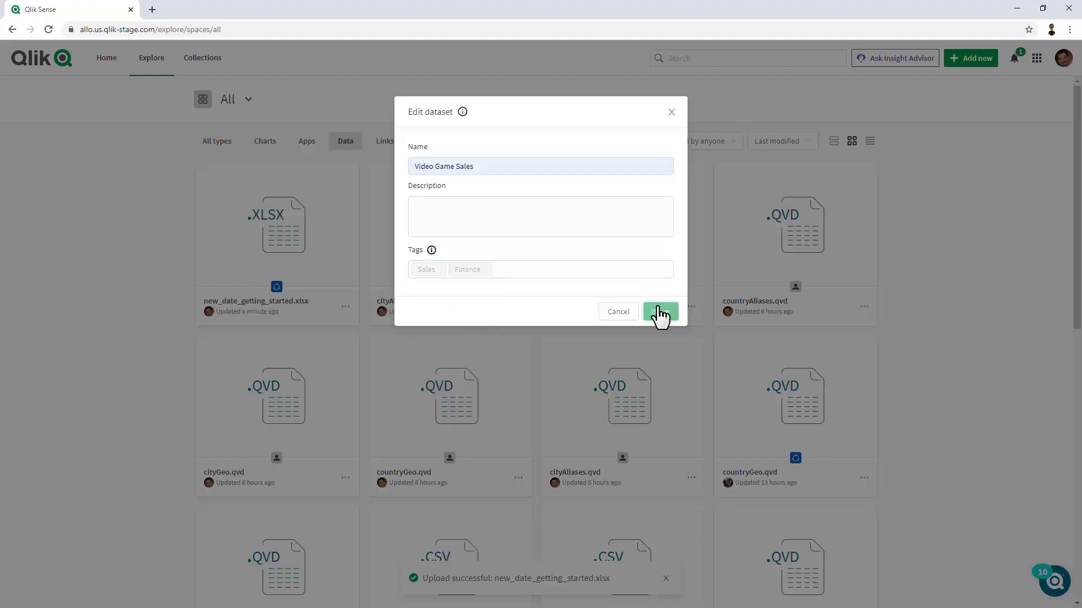
left_click(659, 311)
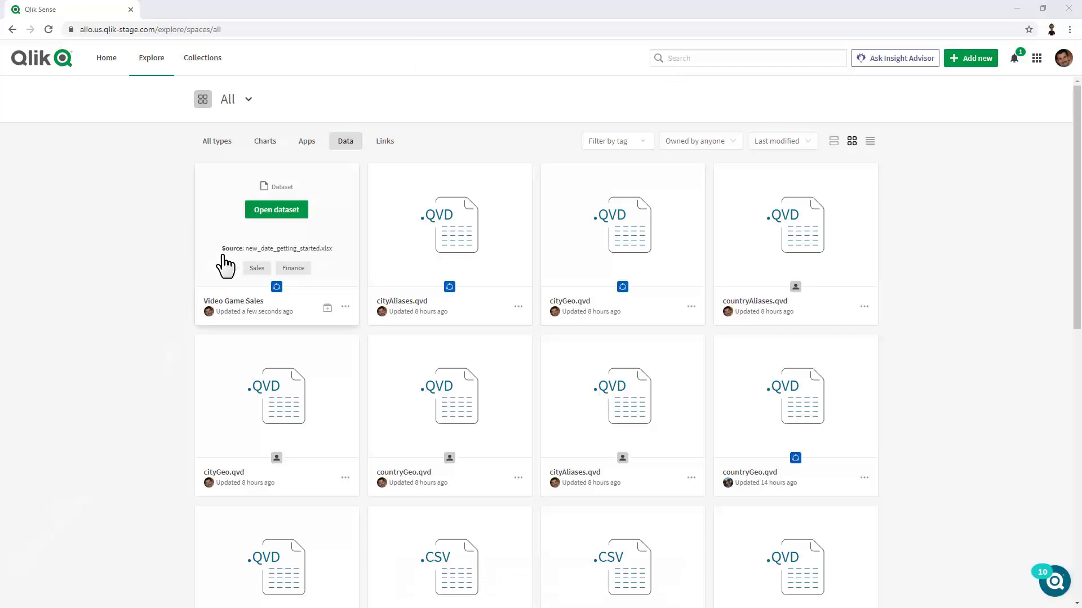
- Add the Sensitive information property (Yes) under Properties and start the data profile
left_click(274, 209)
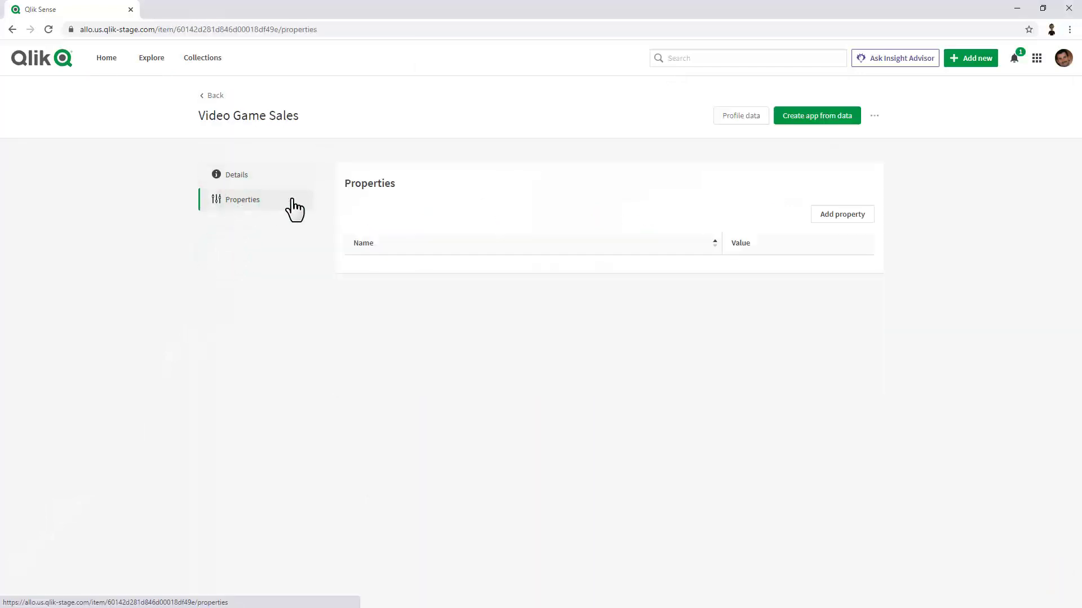
left_click(841, 214)
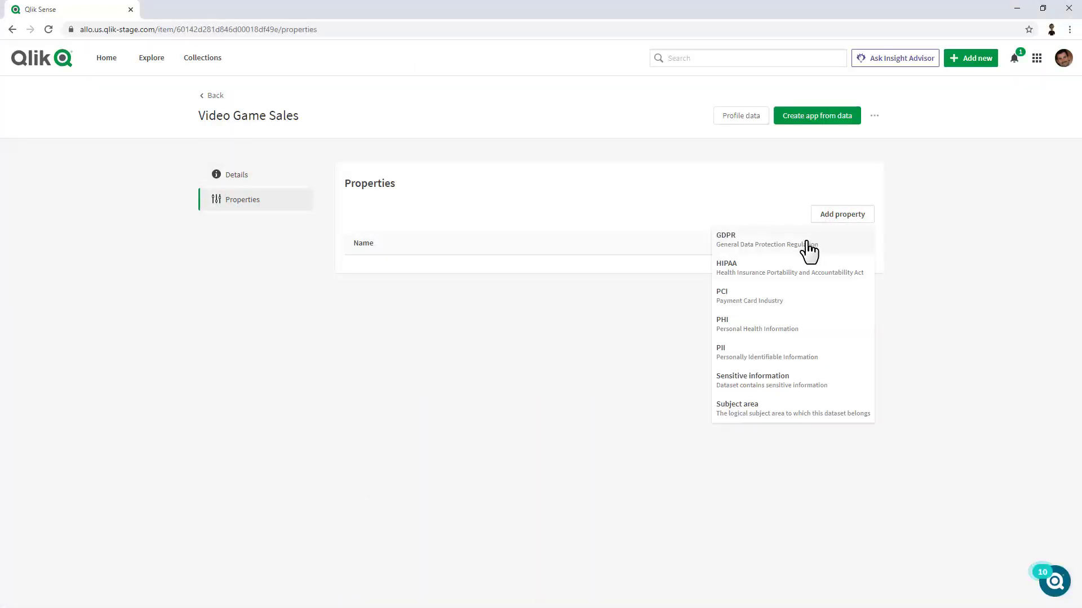
mouse_move(796, 389)
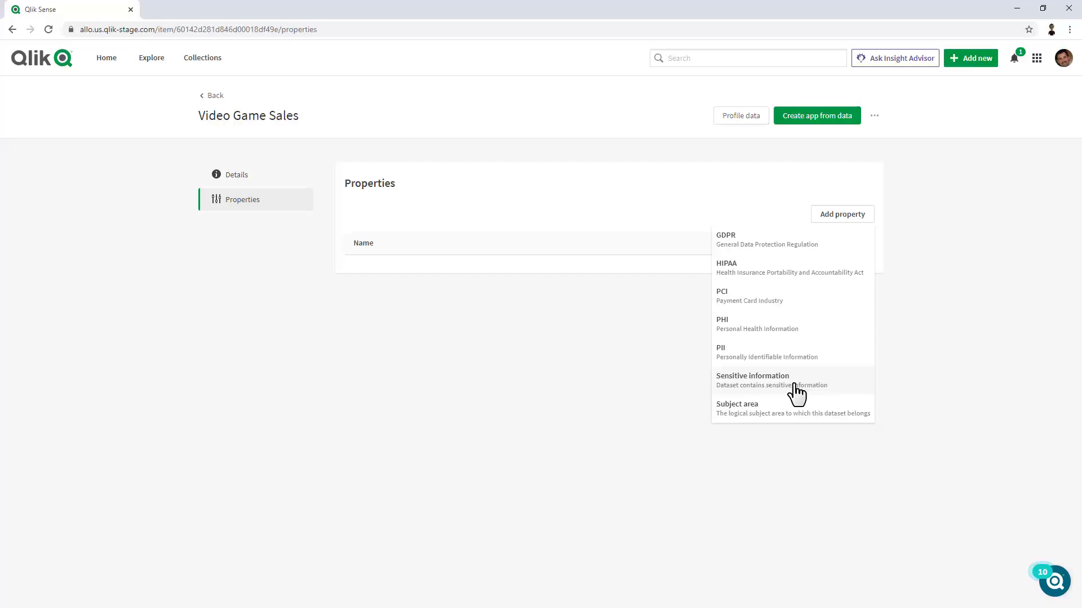
left_click(752, 380)
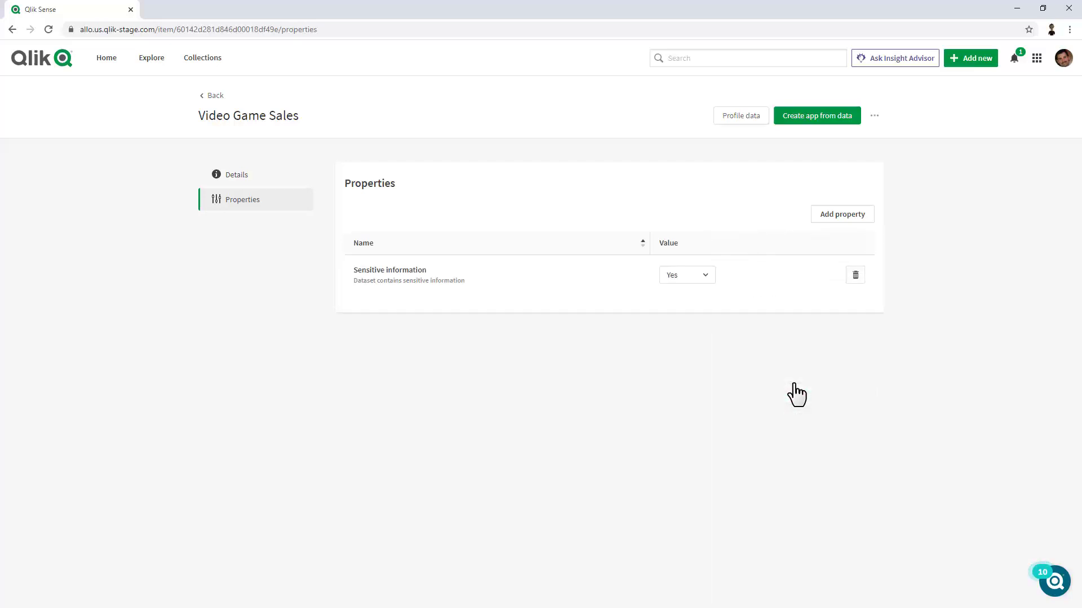
mouse_move(735, 321)
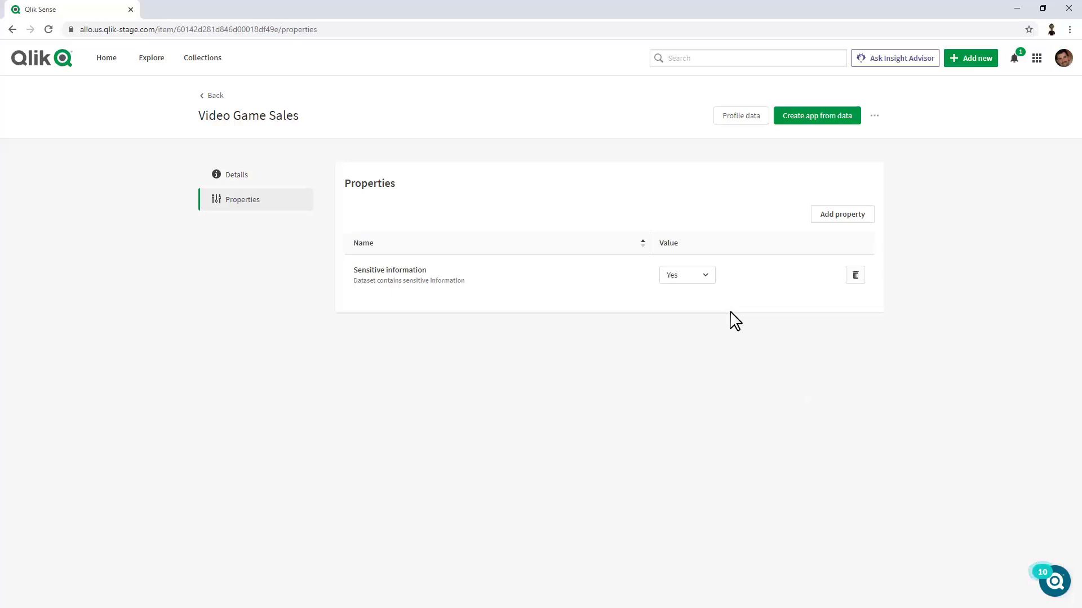
left_click(739, 115)
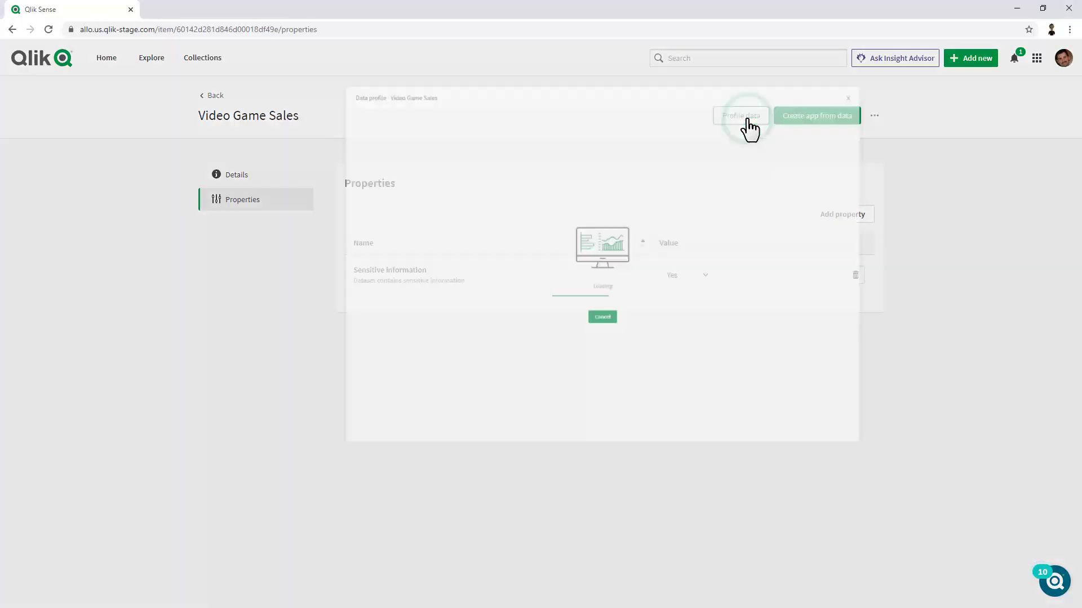
- In the Data profile dialog, review Columns statistics then switch Profile to Data sample and browse its rows
left_click(739, 115)
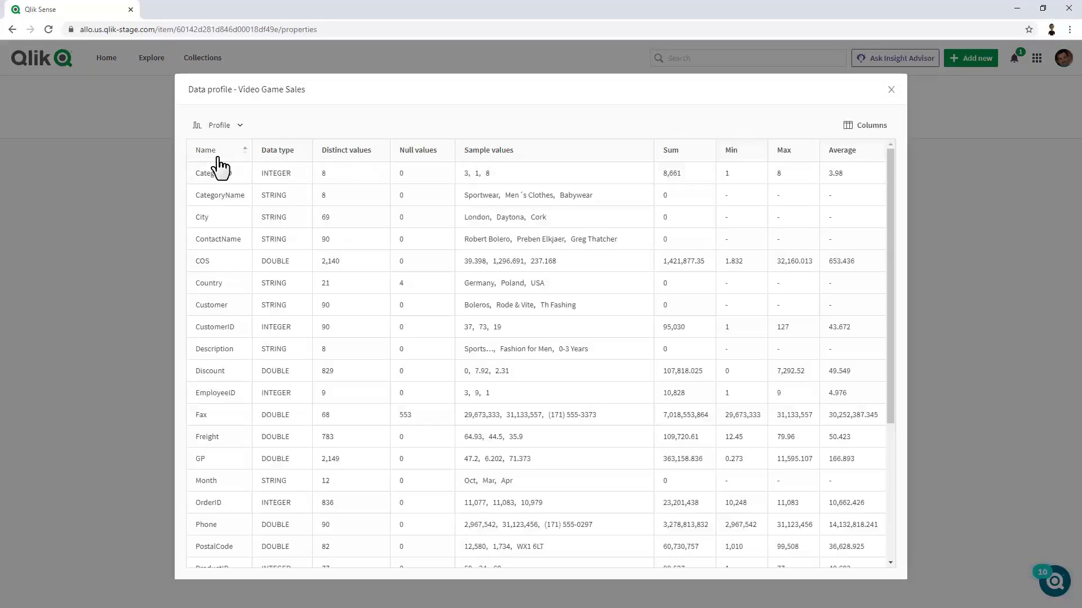
left_click(346, 150)
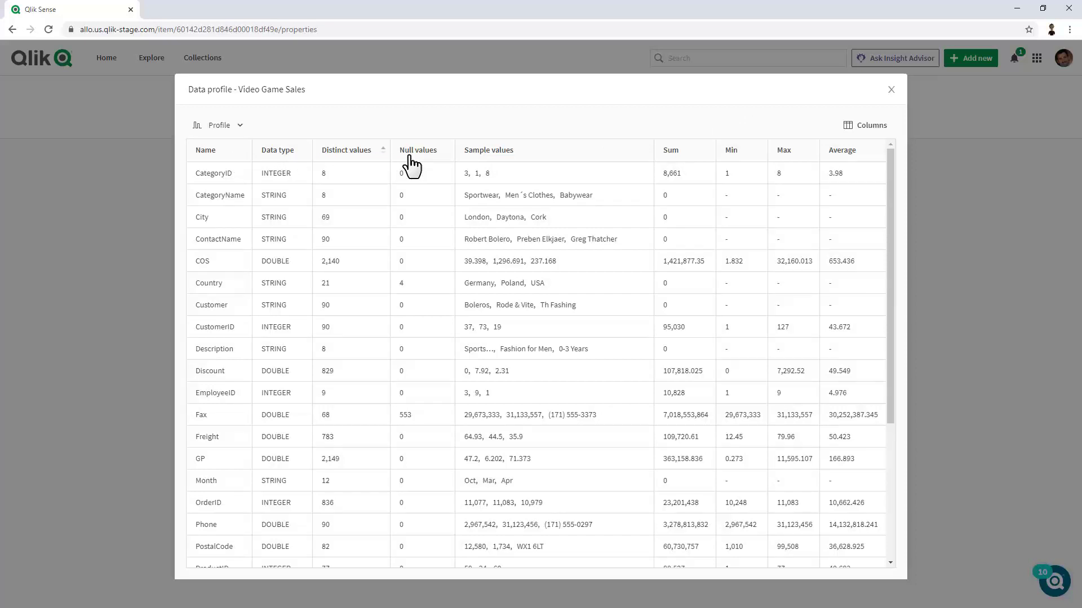
mouse_move(860, 143)
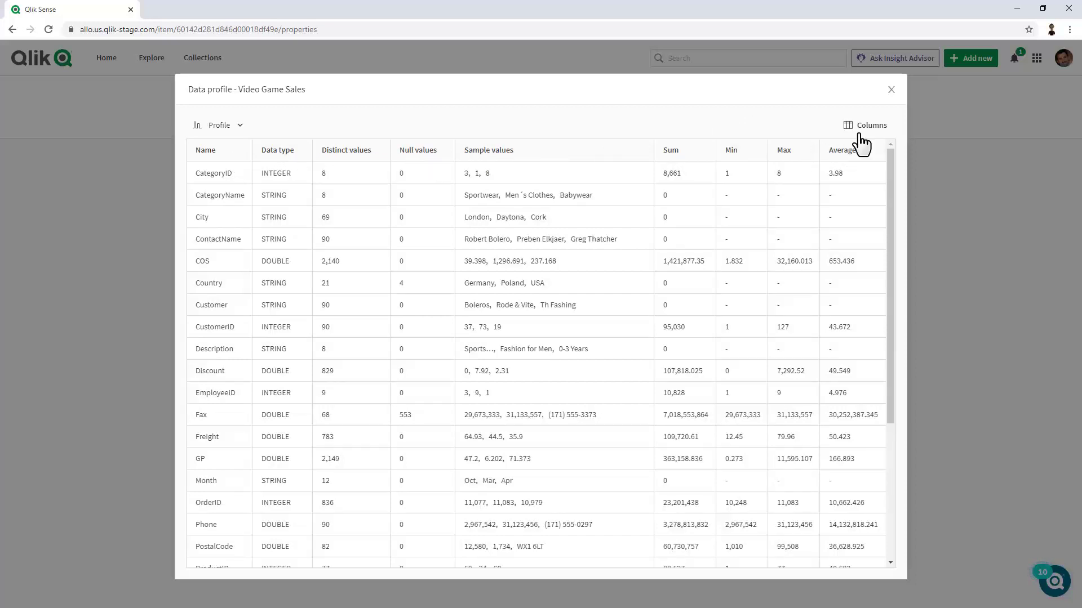
left_click(864, 125)
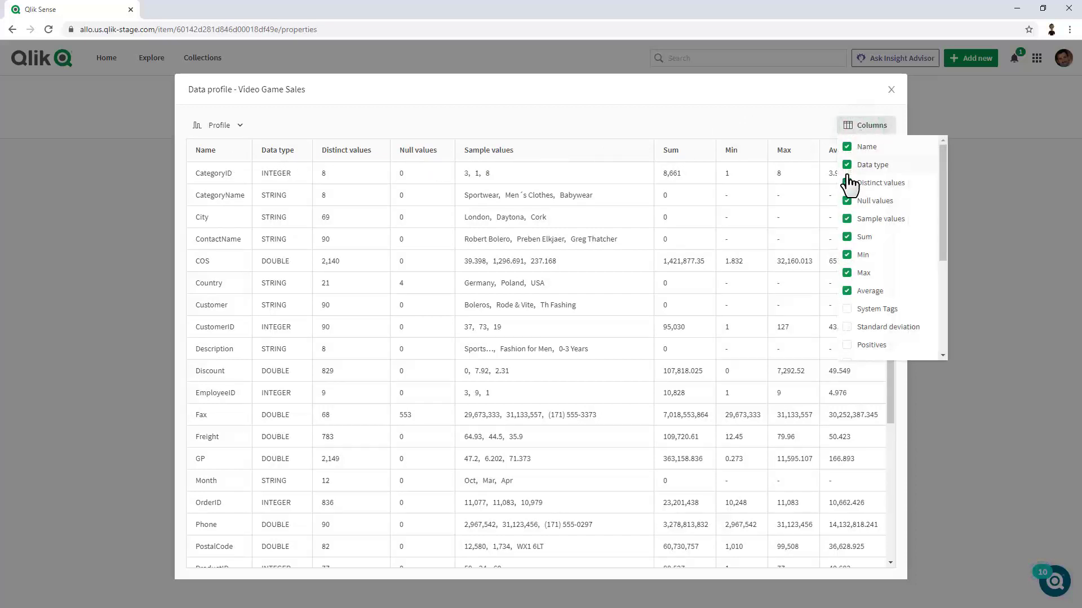
mouse_move(452, 142)
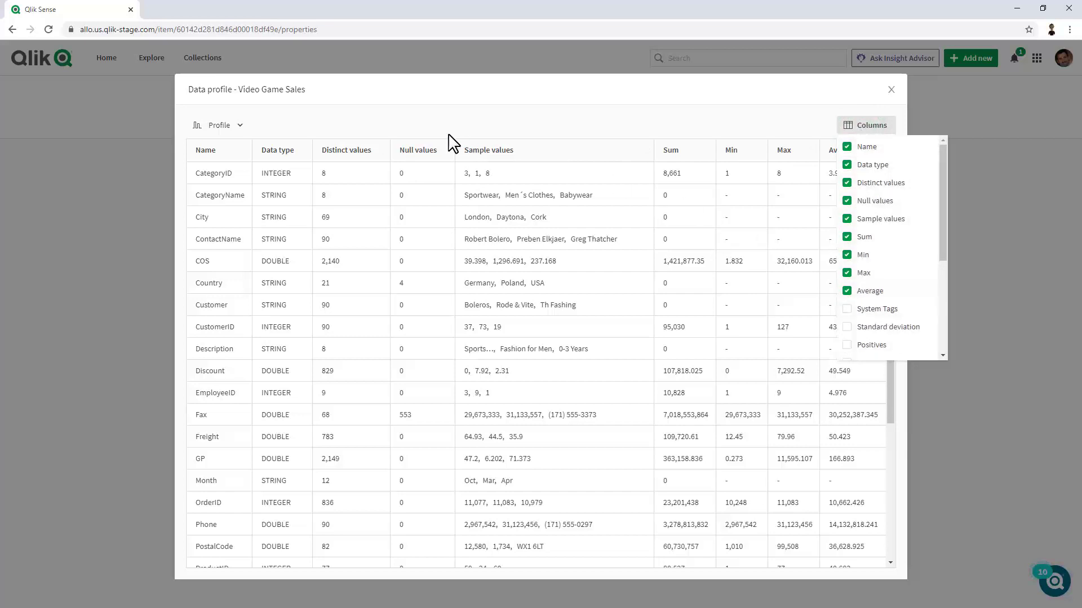
left_click(219, 125)
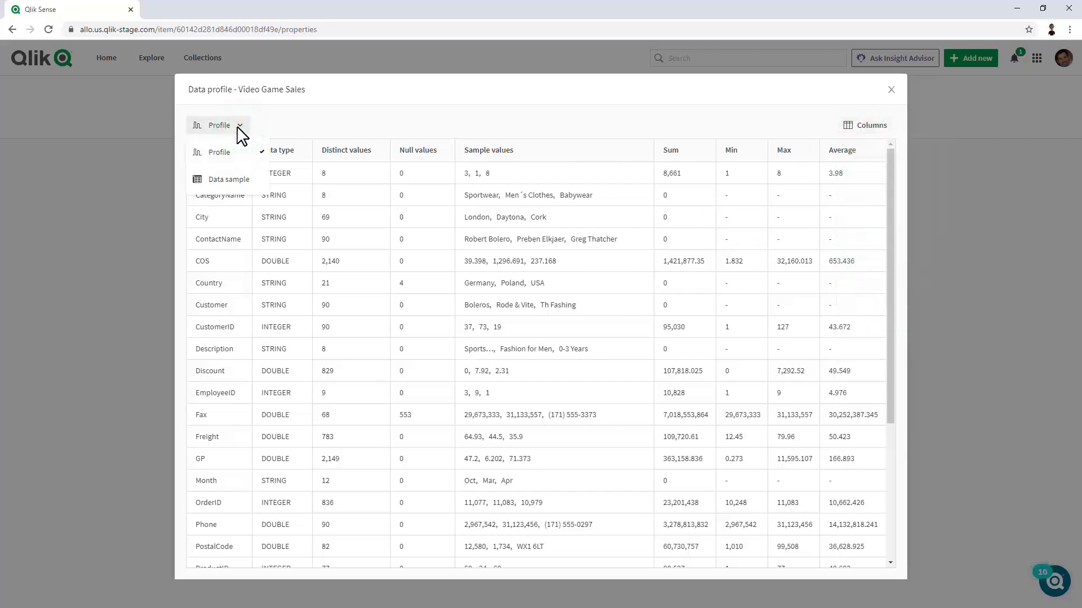
left_click(220, 179)
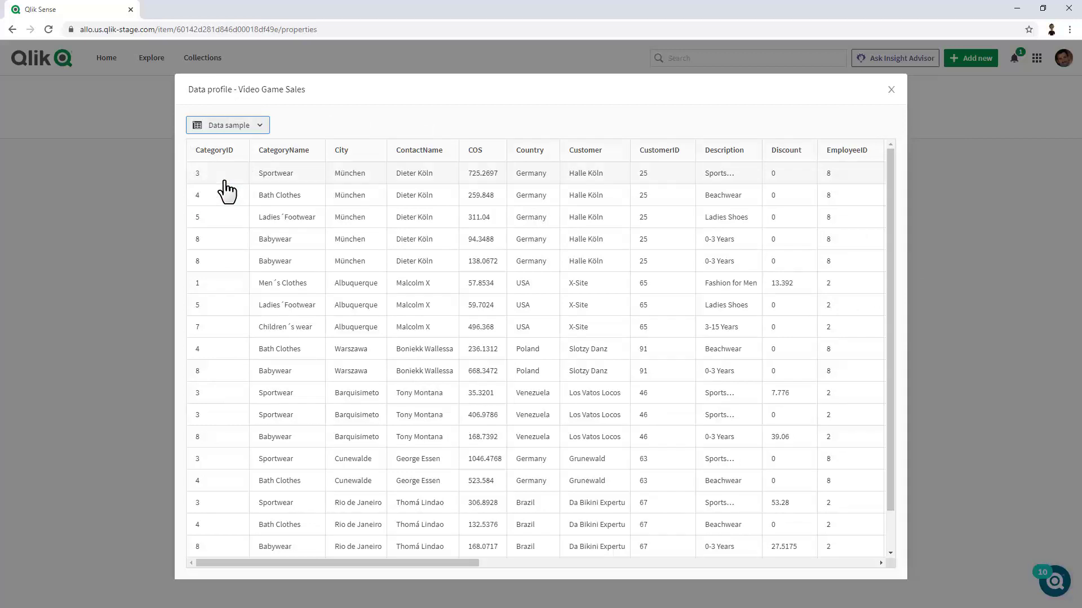
scroll("down", 3)
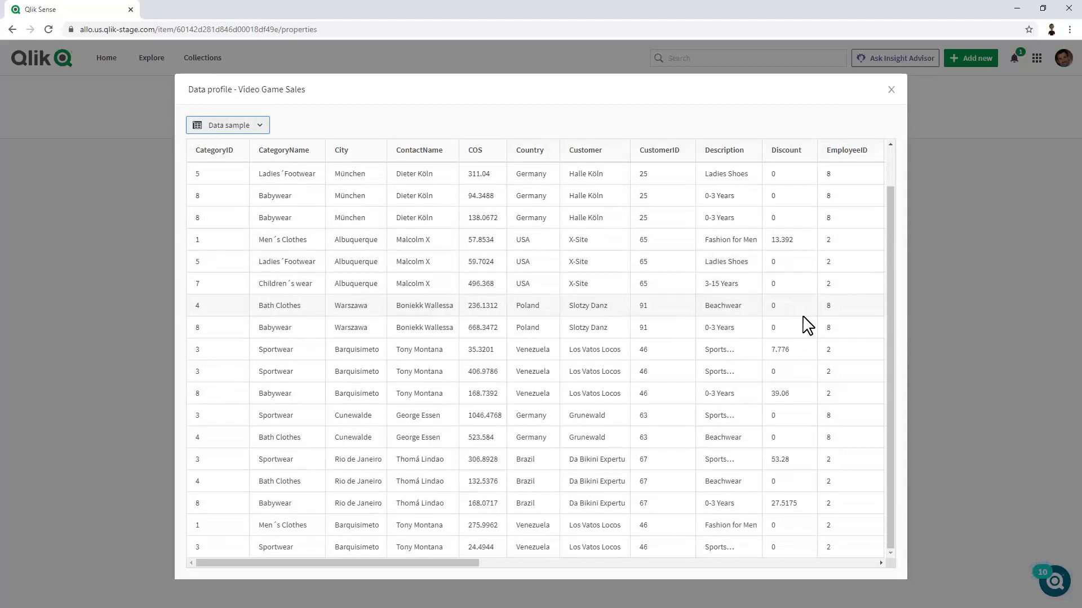
scroll("up", 3)
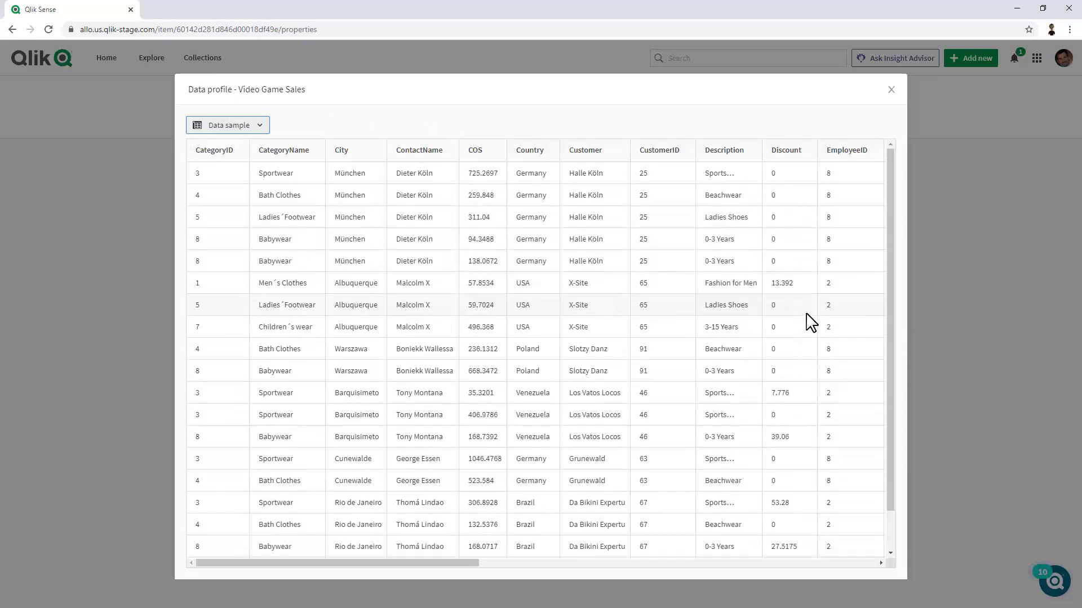
mouse_move(890, 89)
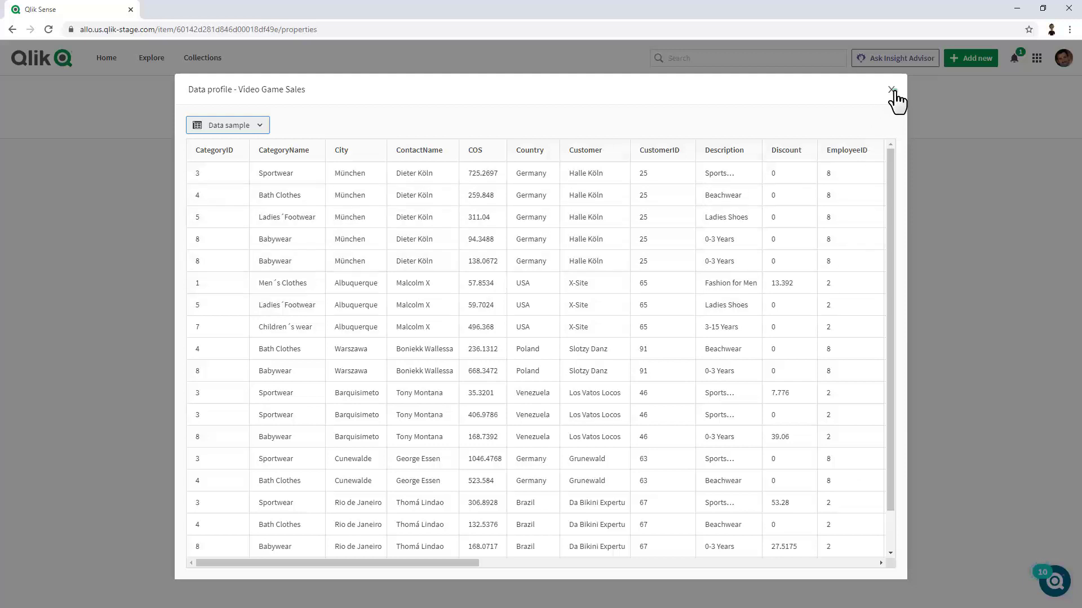
- Back in the catalog, create an app from the Video Game Sales dataset
left_click(890, 89)
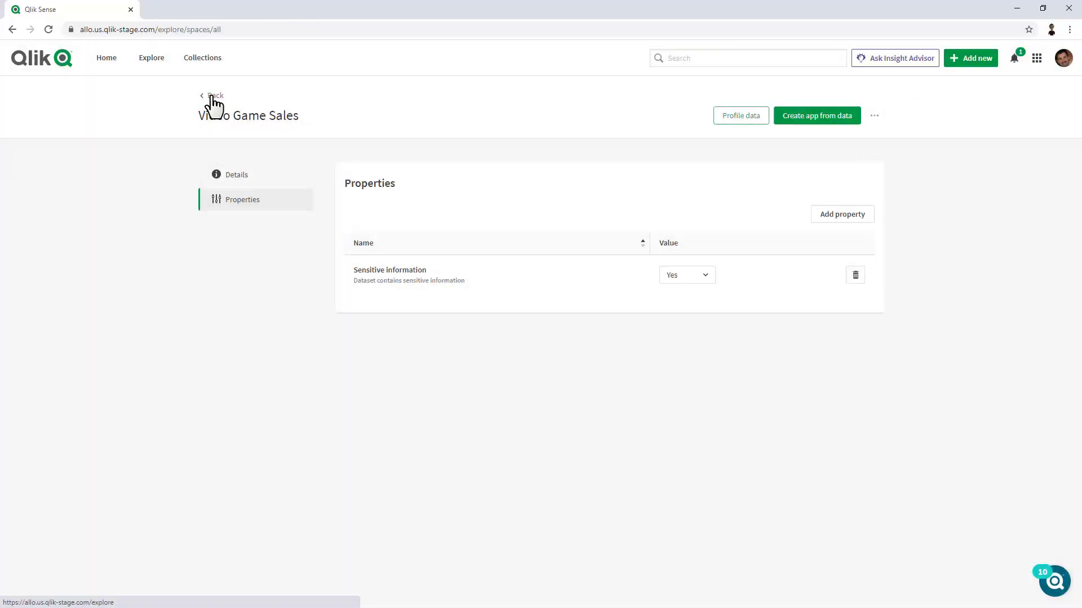
left_click(213, 95)
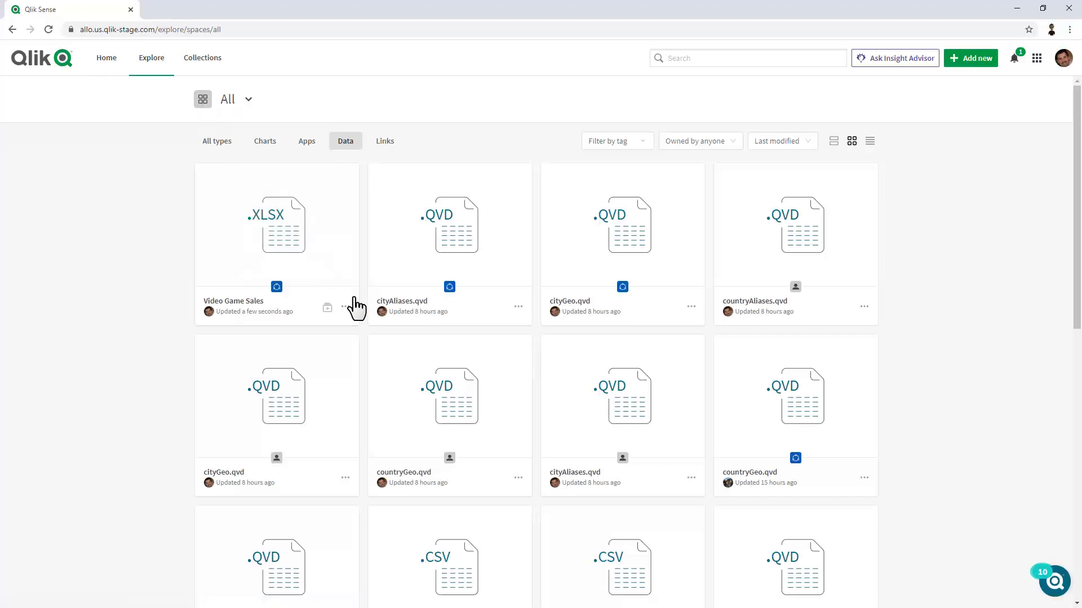
left_click(344, 307)
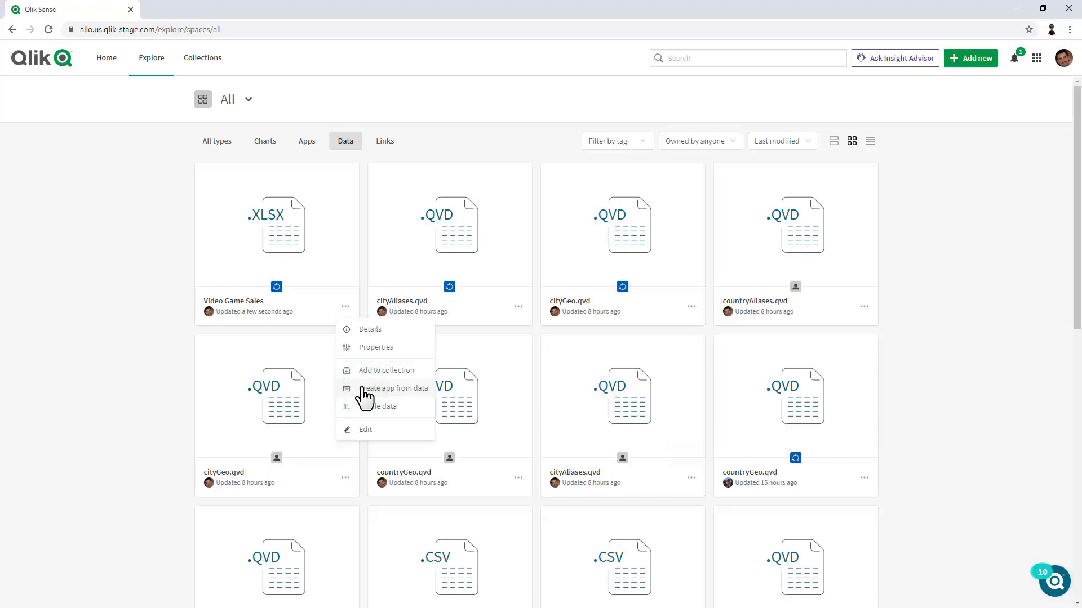
left_click(394, 387)
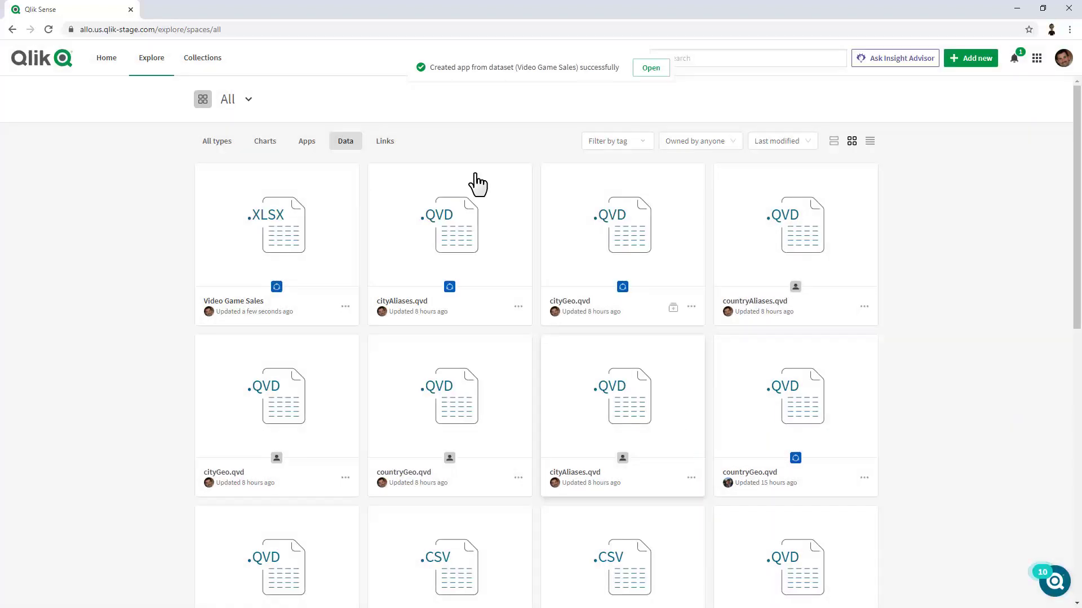
- Open the new Video Game Sales app from Apps, add a sheet and start editing it
left_click(306, 140)
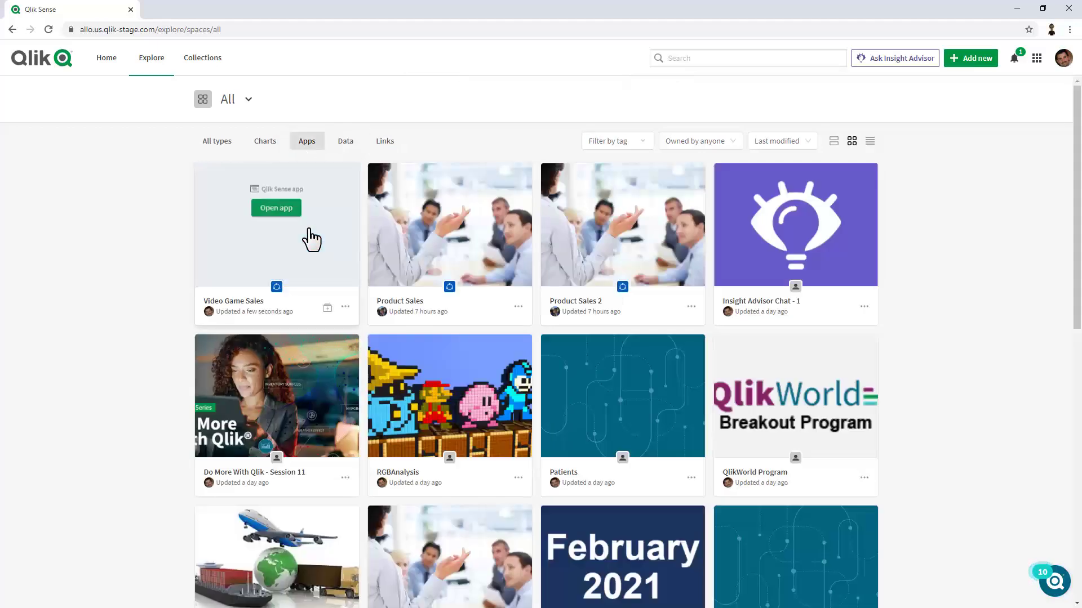
left_click(275, 207)
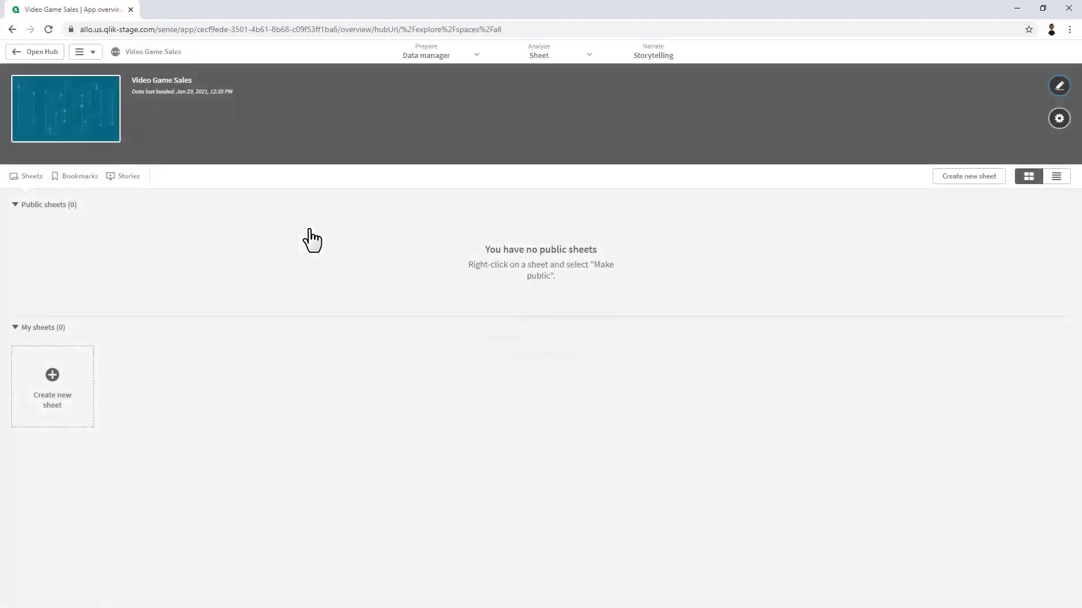
left_click(53, 386)
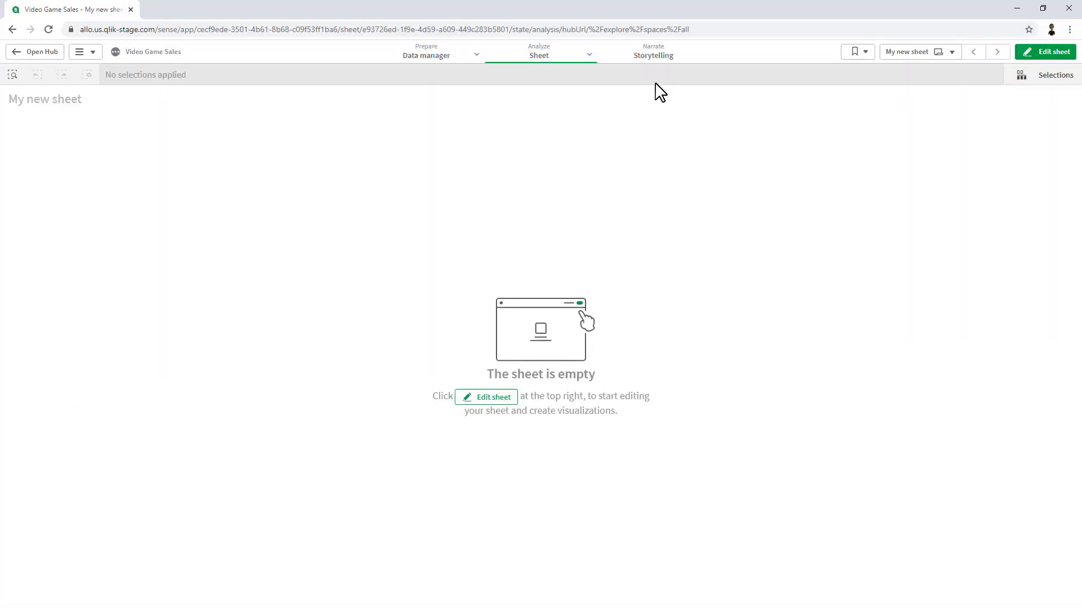
left_click(1051, 50)
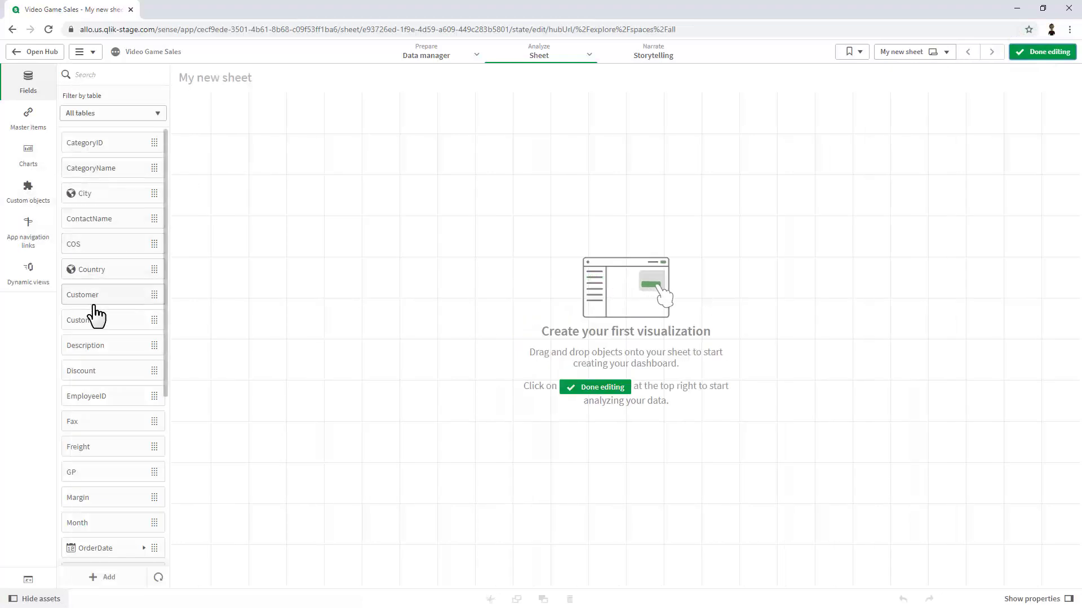
scroll("down", 3)
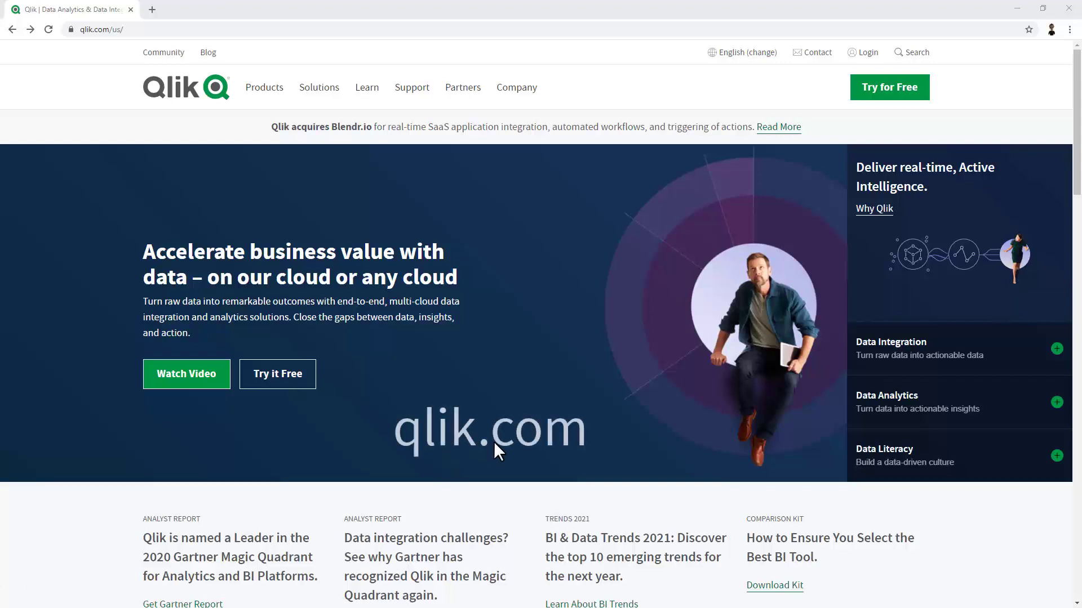
mouse_move(807, 247)
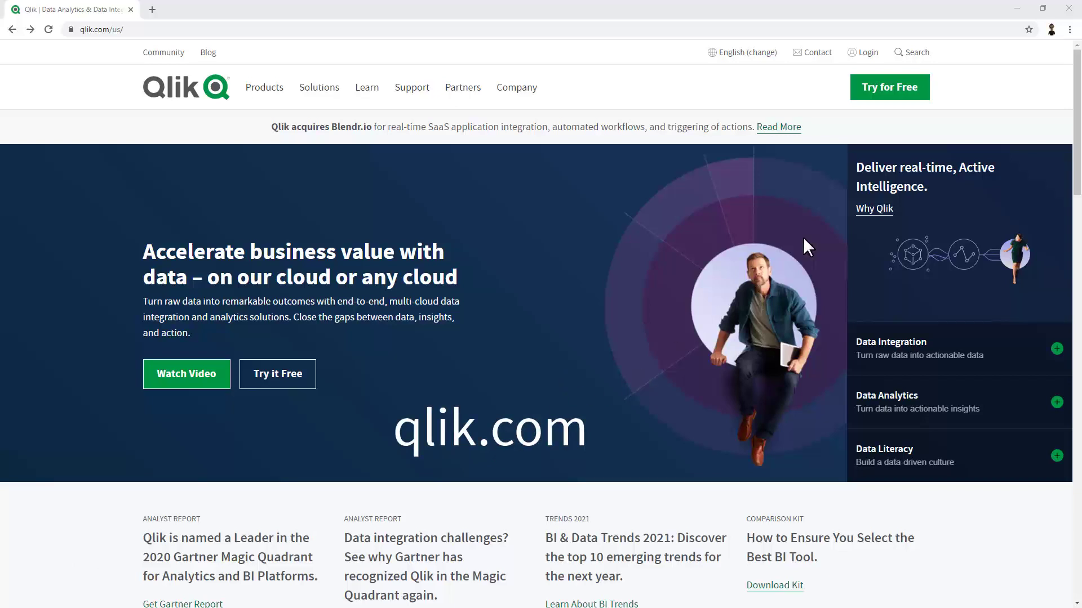
- Go to the Qlik Sense Business free trial sign-up via Try for Free
left_click(889, 87)
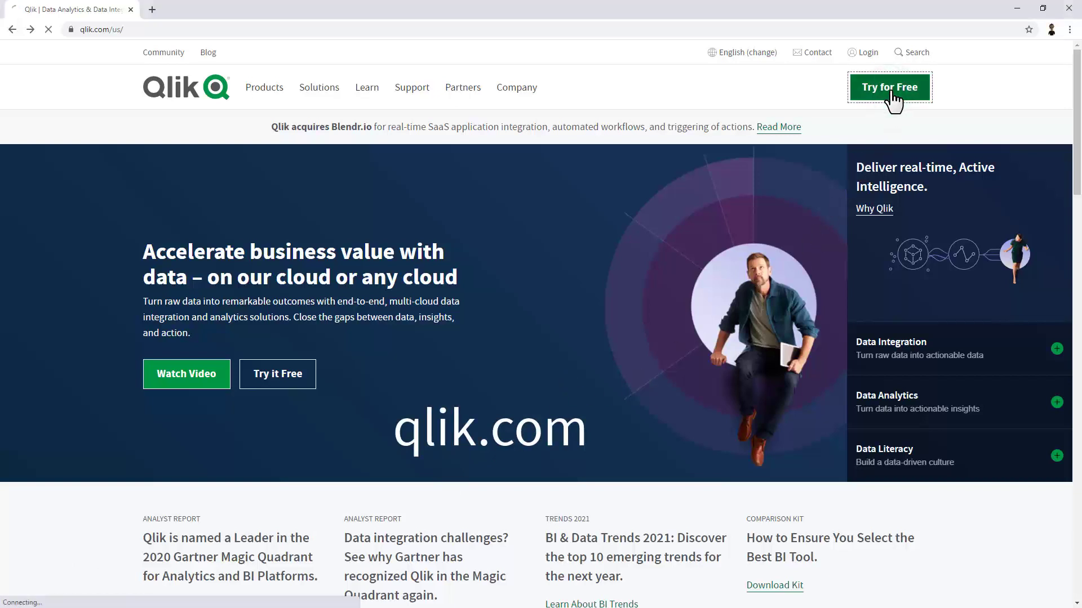
left_click(889, 86)
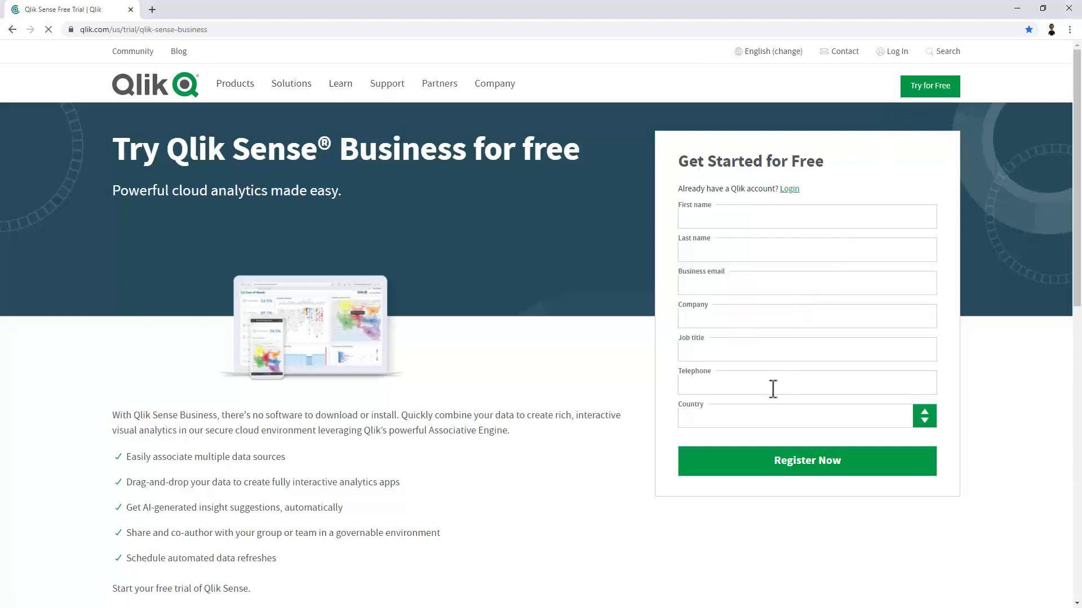